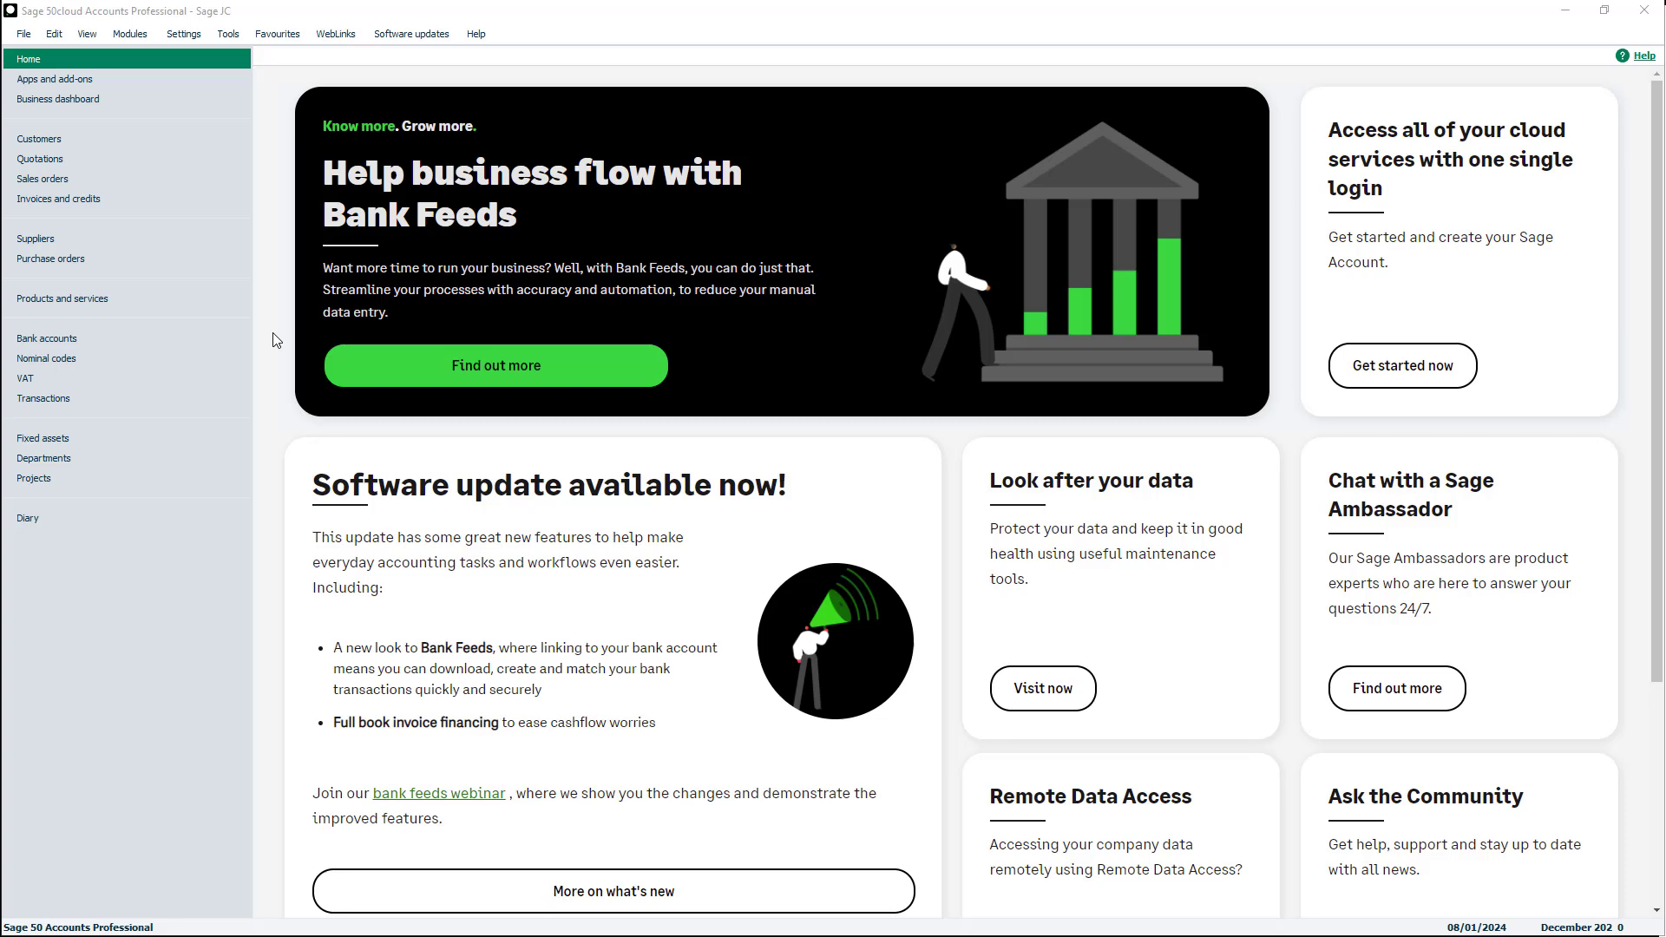
Step: Go to the Bank accounts list and begin a blank new Bank Record
{"action": "left_click", "coordinate": [45, 338]}
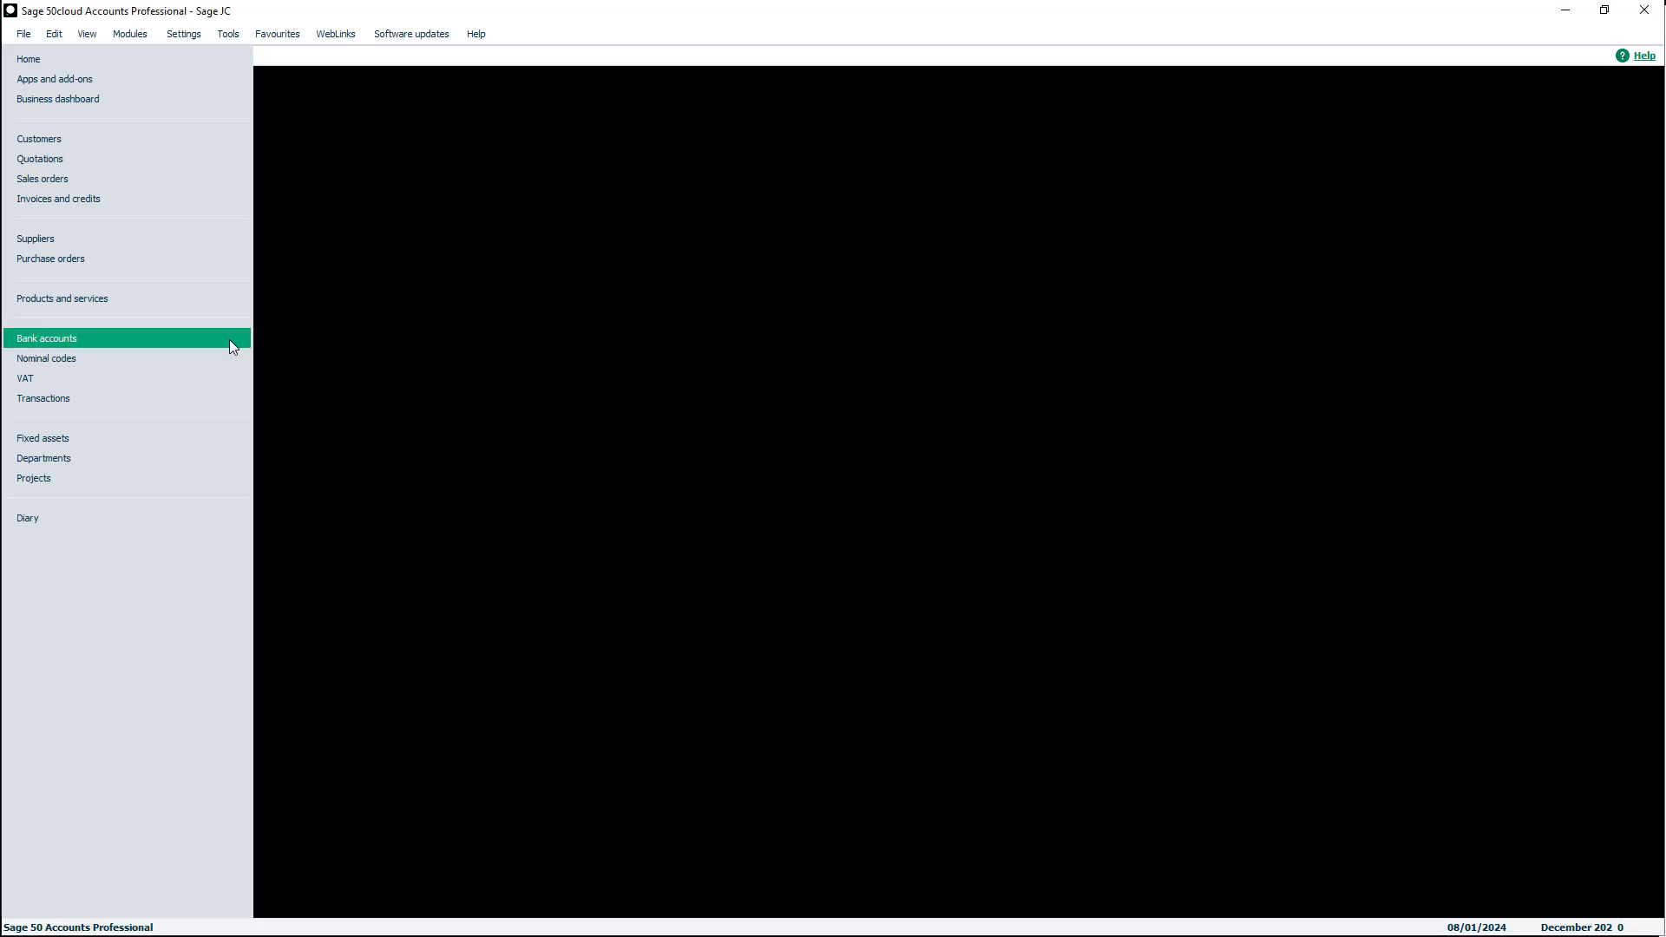
{"action": "left_click", "coordinate": [46, 339]}
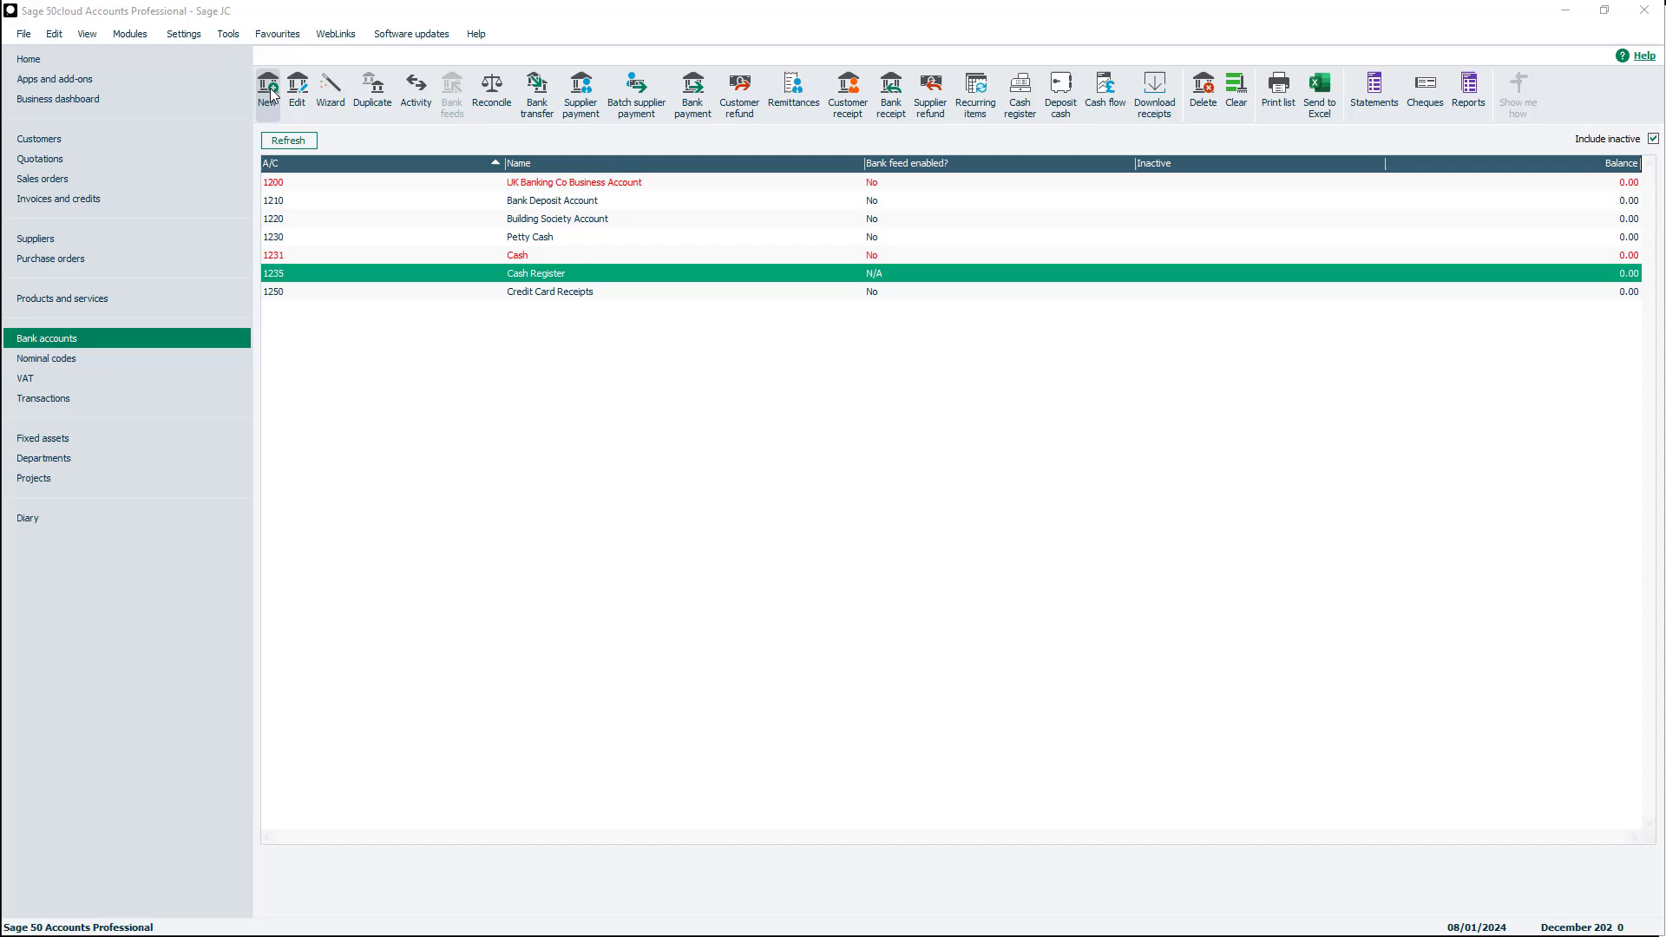
{"action": "left_click", "coordinate": [268, 91]}
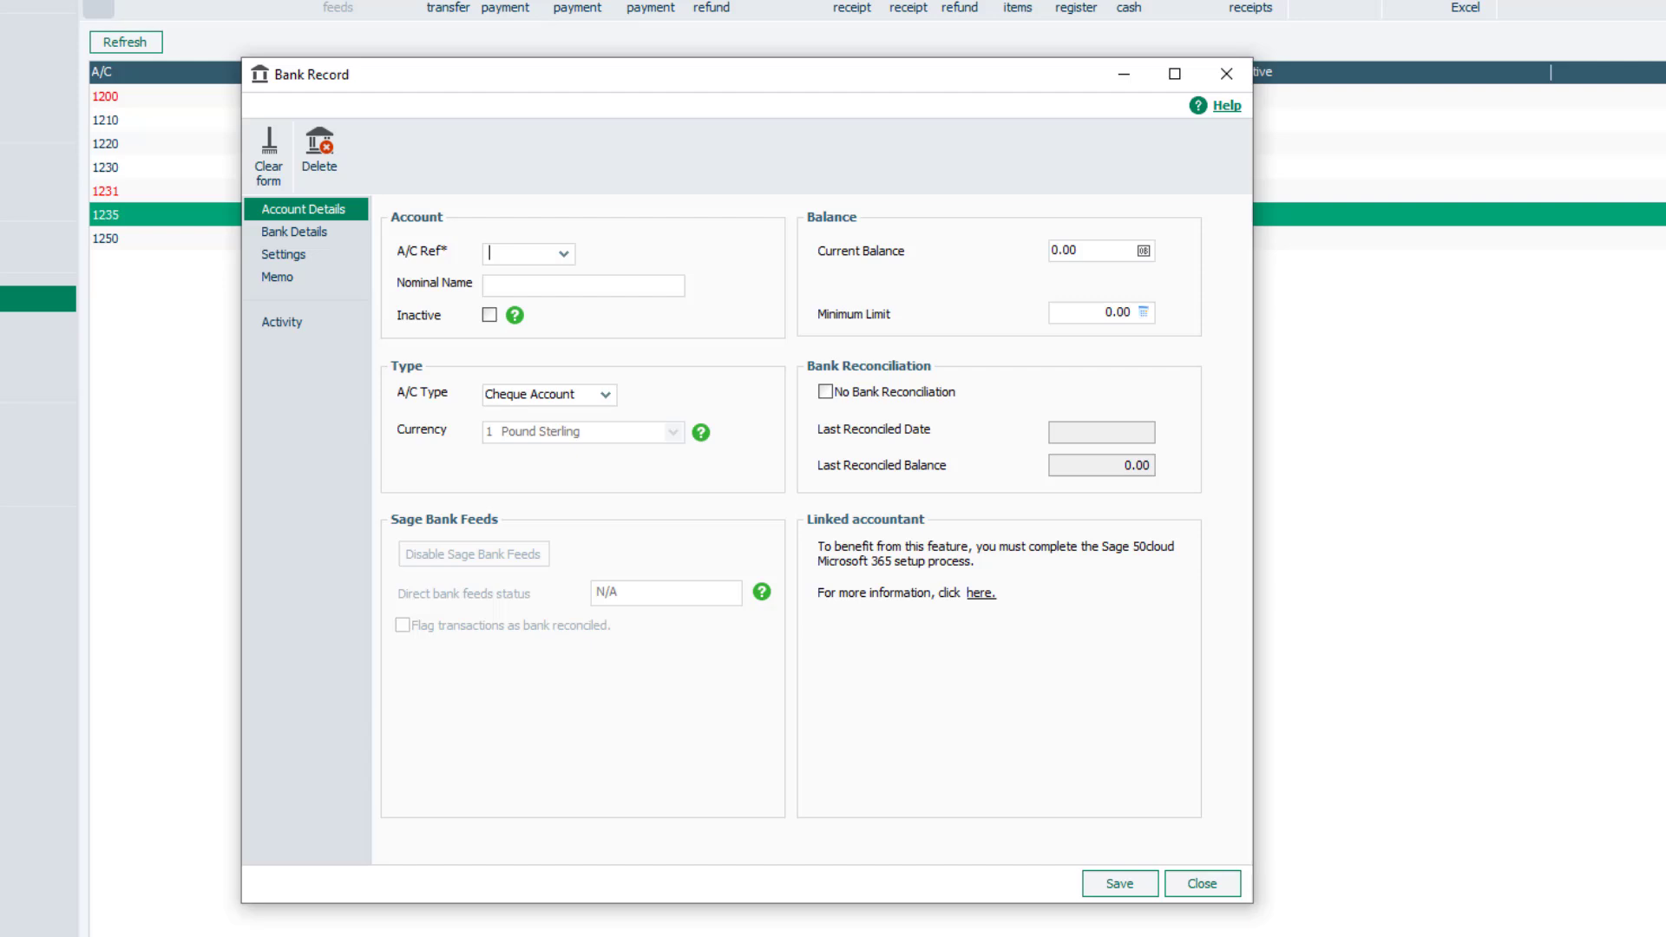
Step: Save bank account 1201 named UK Banking Co Savings Account
{"action": "left_click", "coordinate": [564, 253]}
{"action": "type", "text": "1201"}
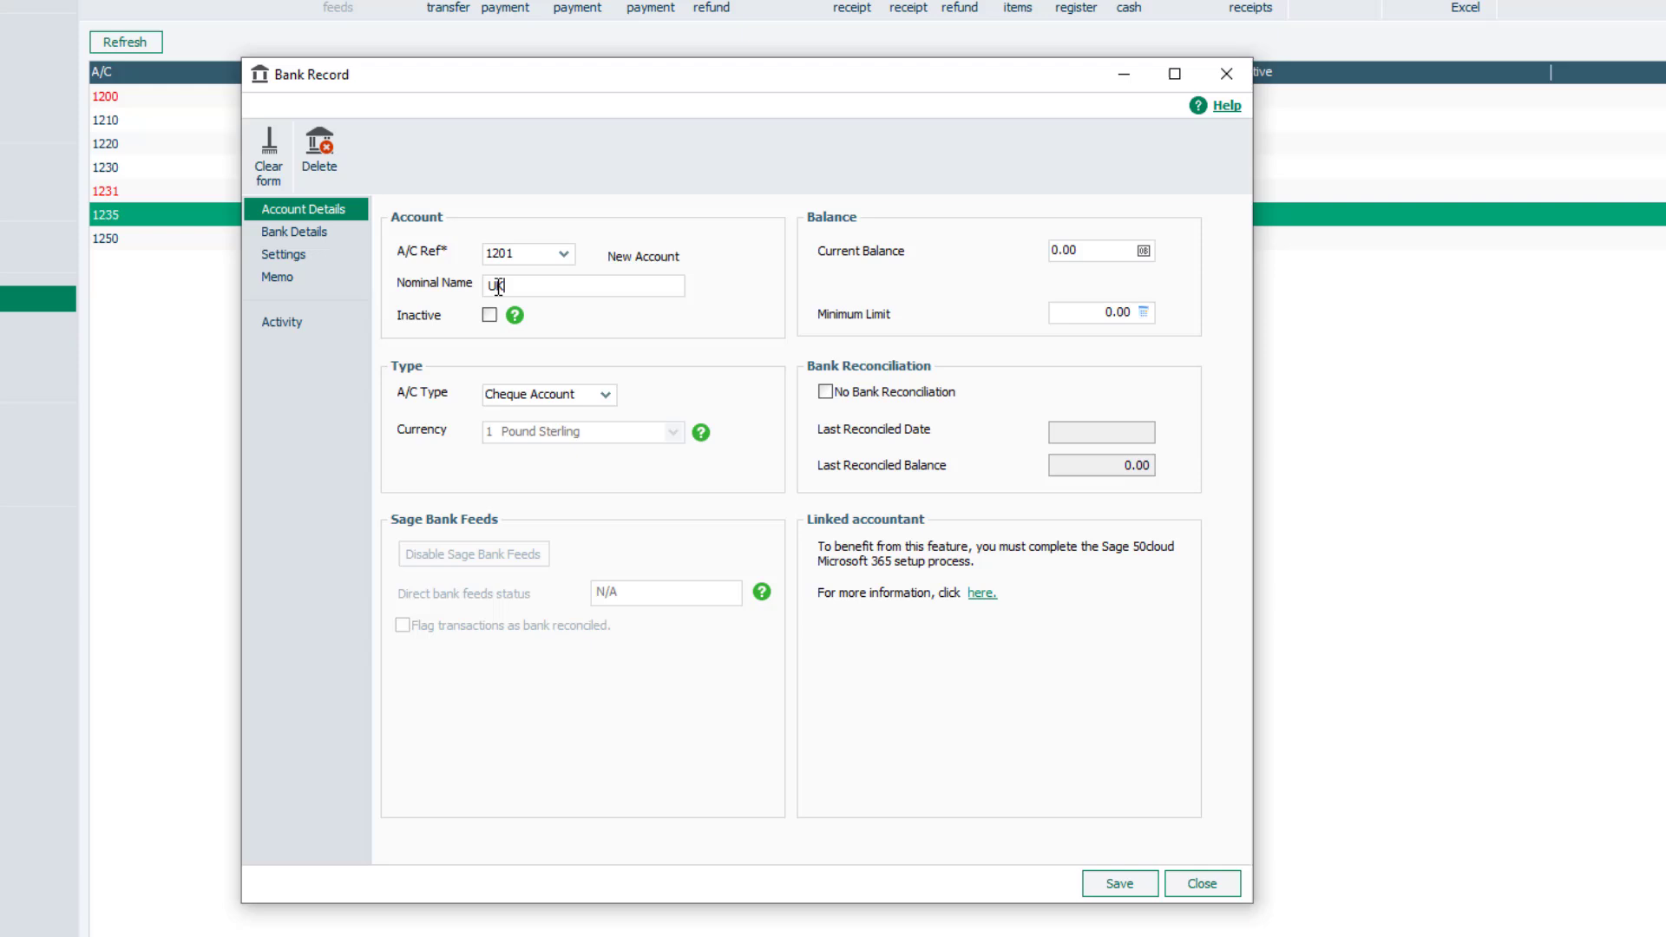
{"action": "type", "text": "Banking"}
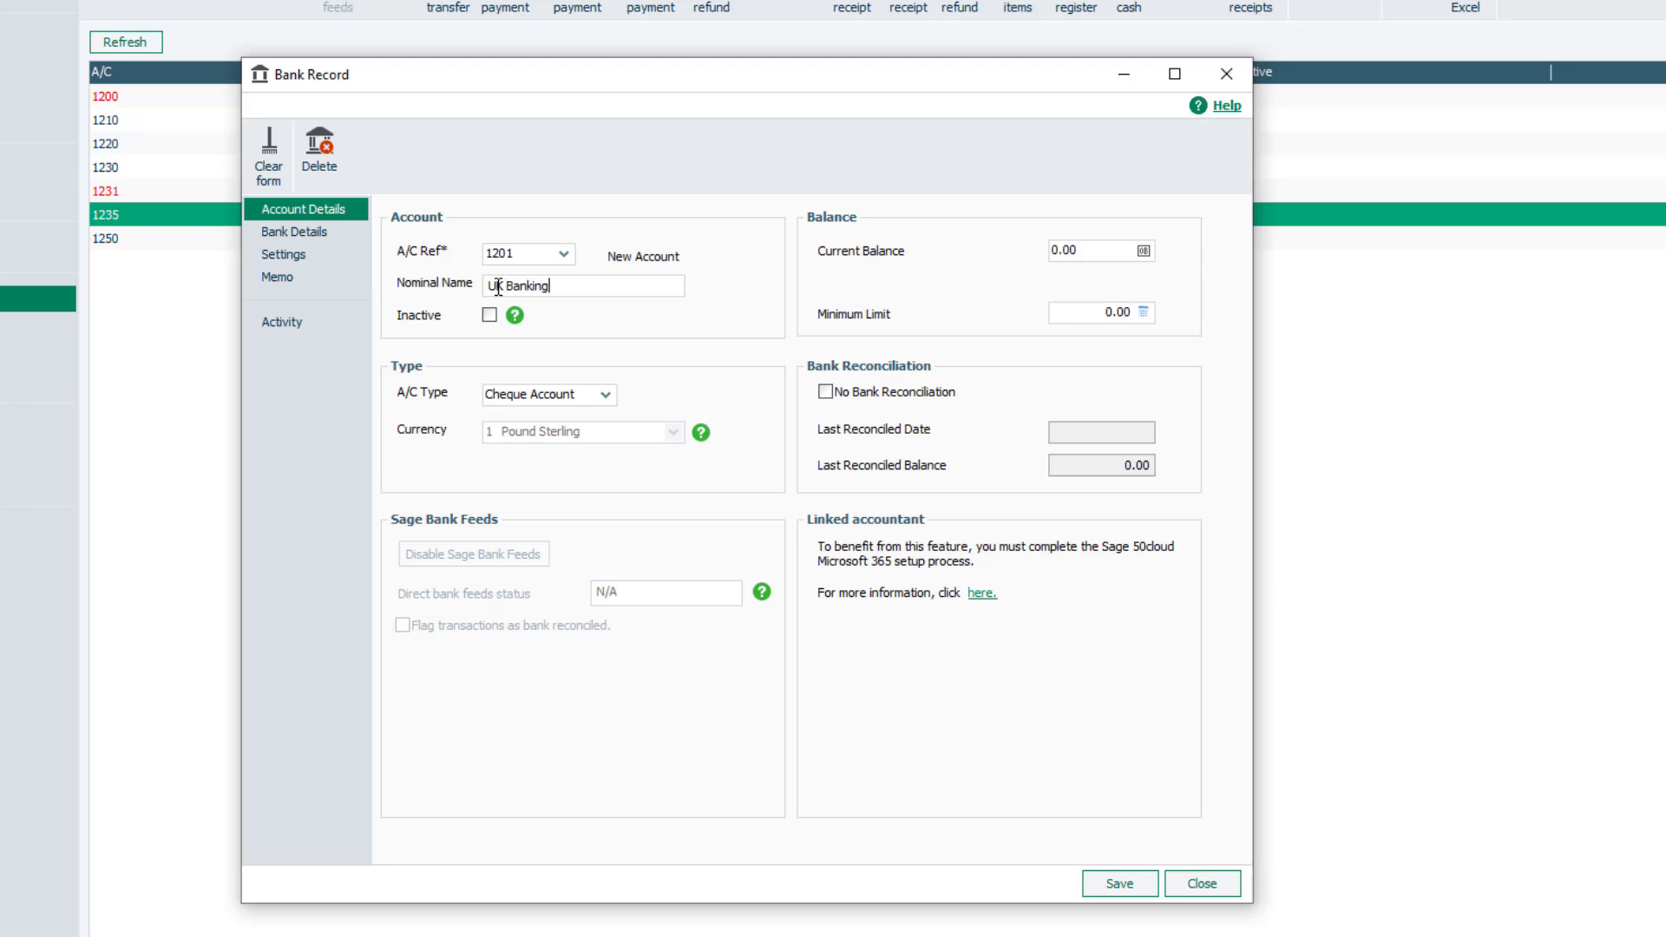
{"action": "type", "text": "C"}
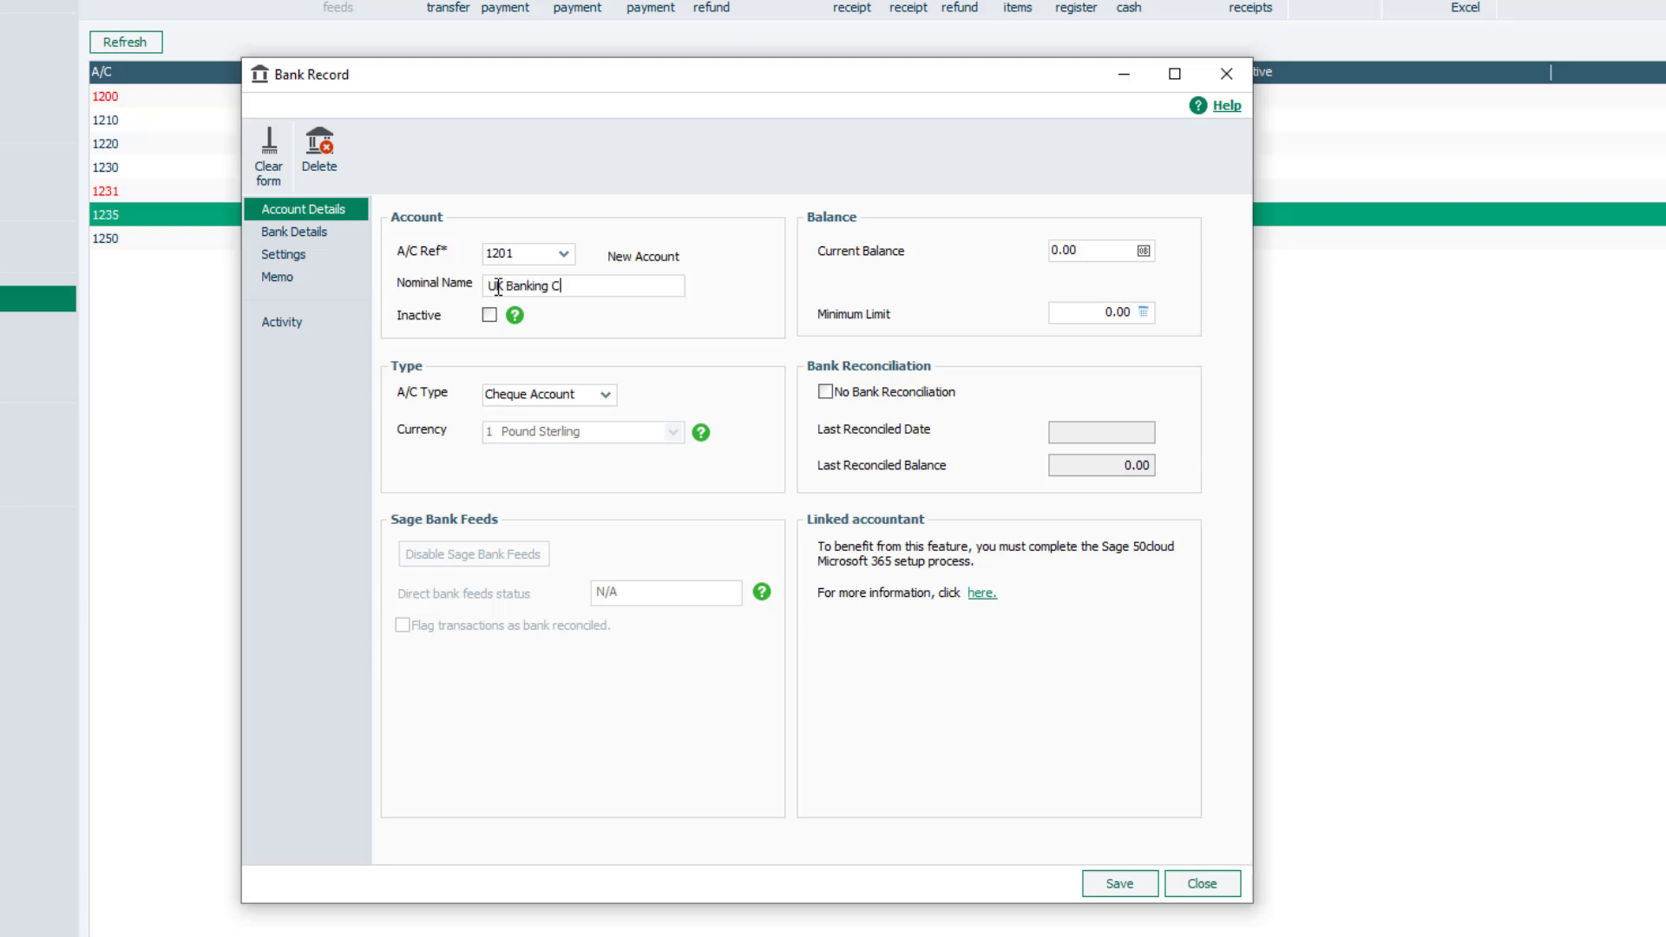
{"action": "type", "text": "Savings"}
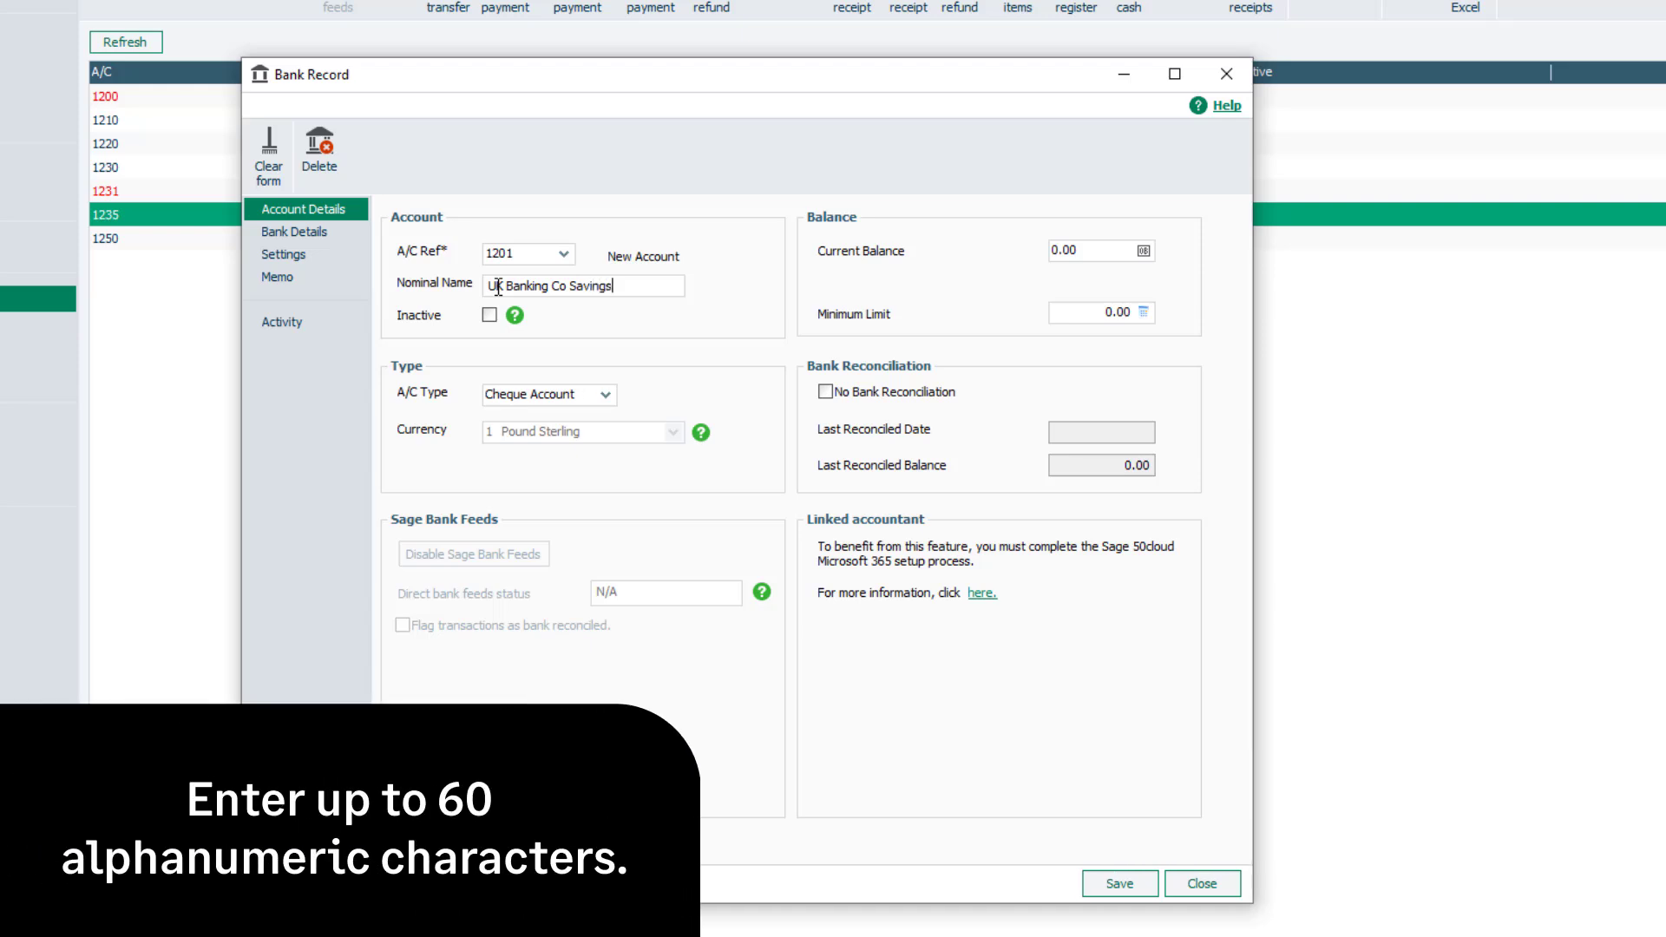
{"action": "type", "text": "Account"}
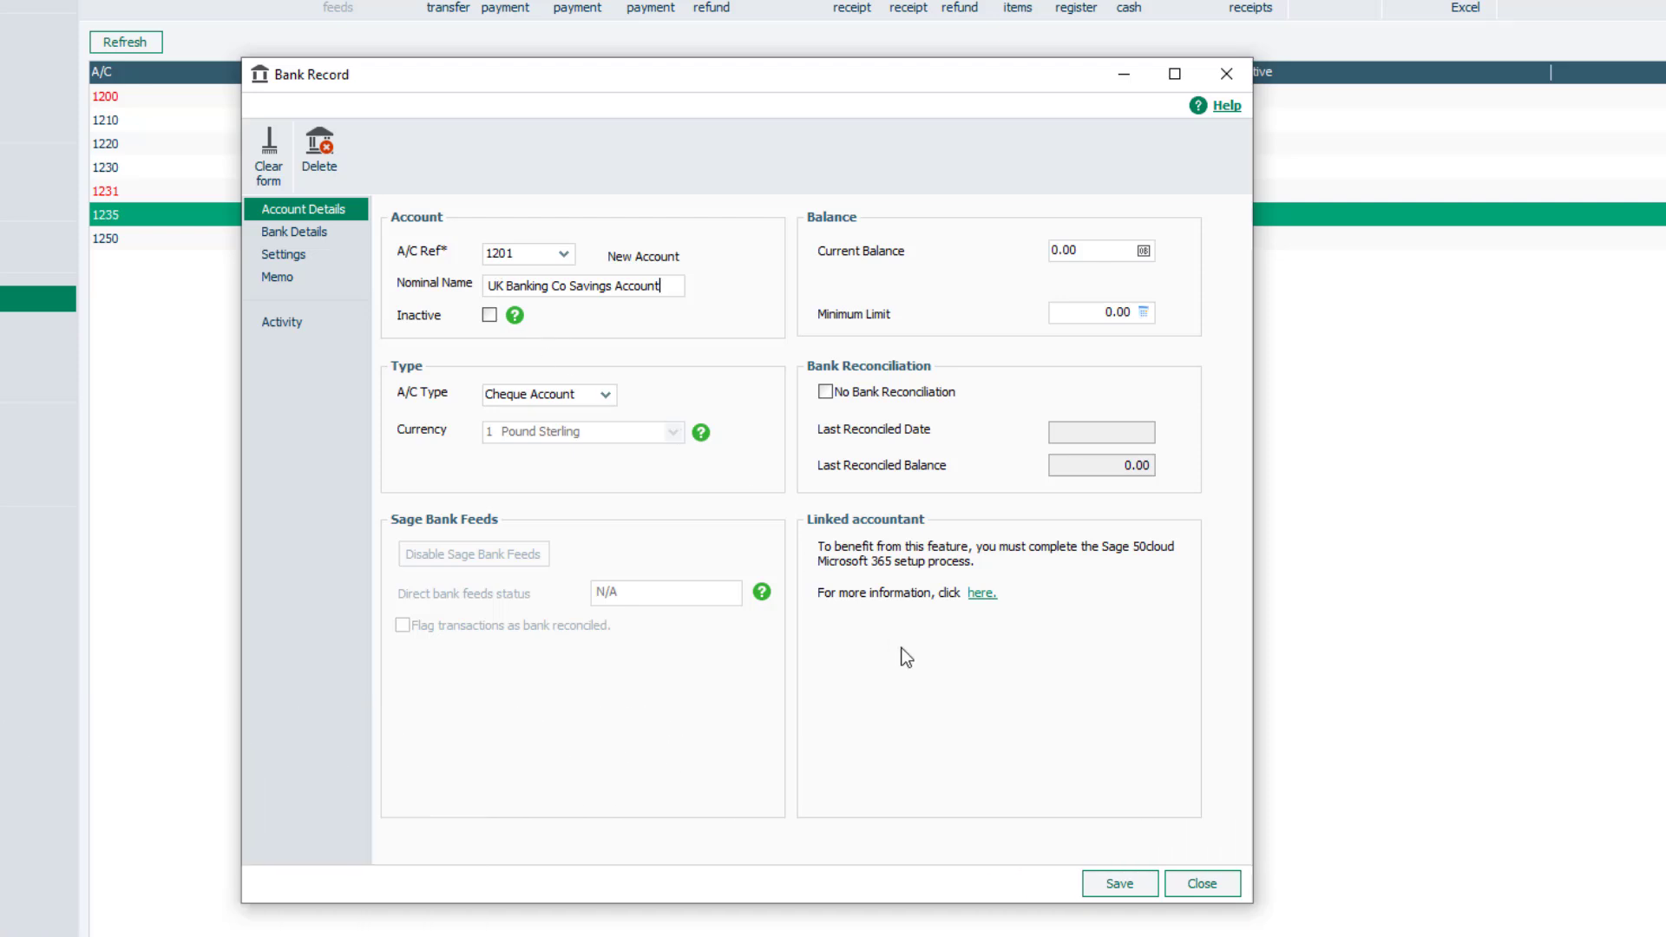
{"action": "left_click", "coordinate": [1116, 883]}
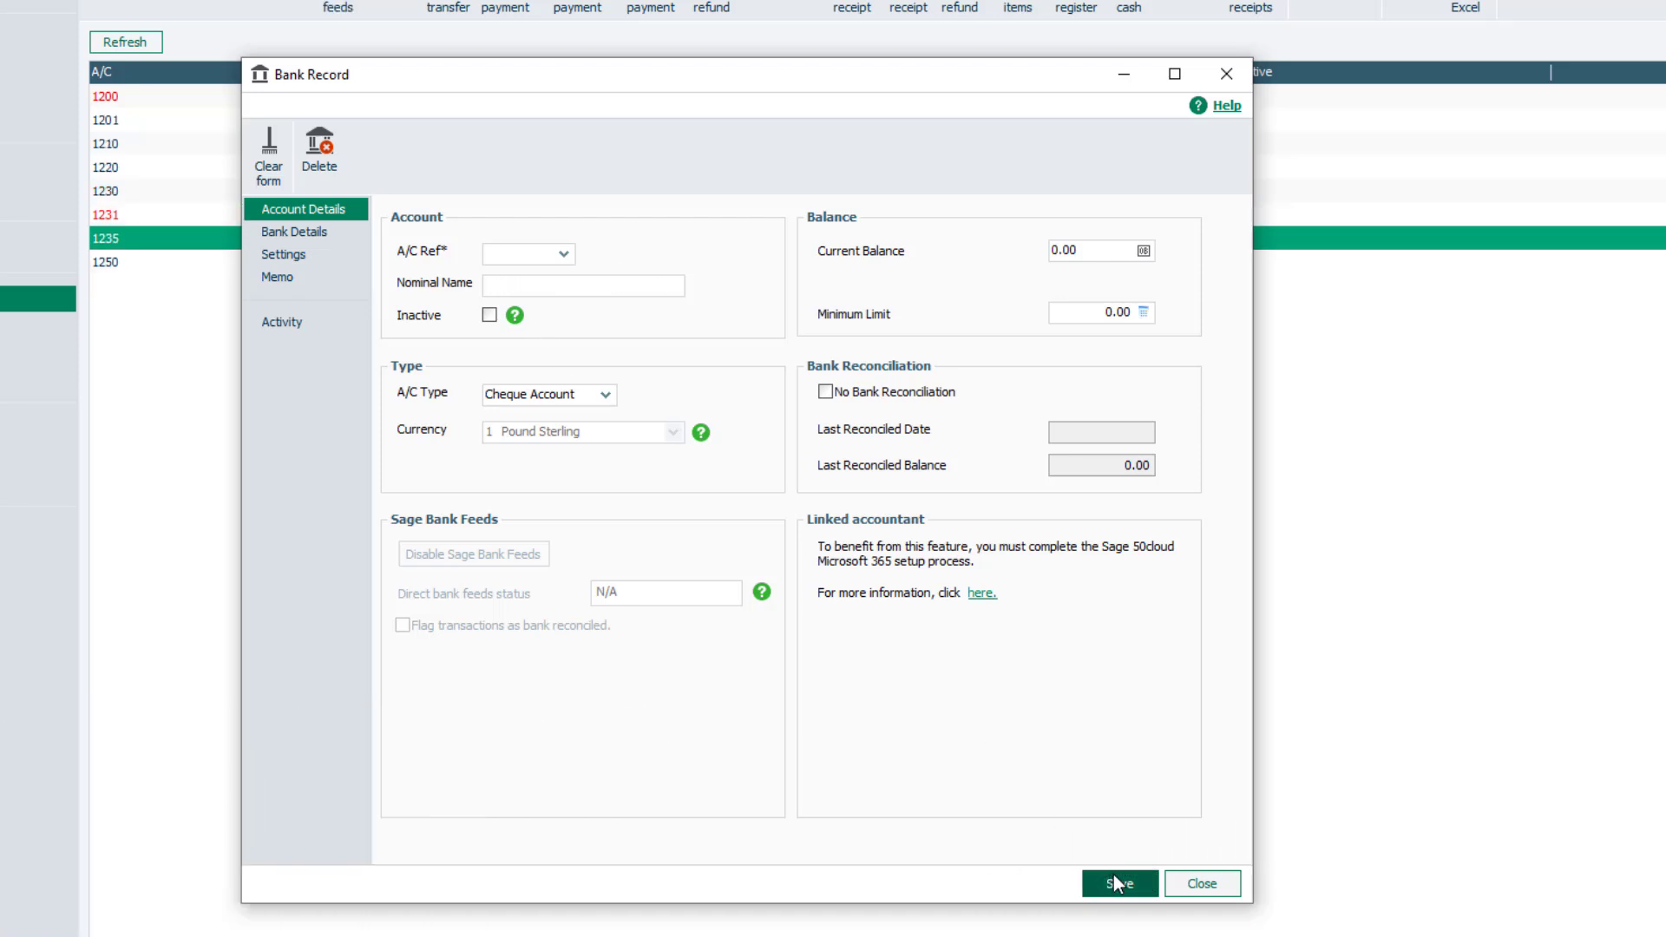
{"action": "mouse_move", "coordinate": [1168, 882]}
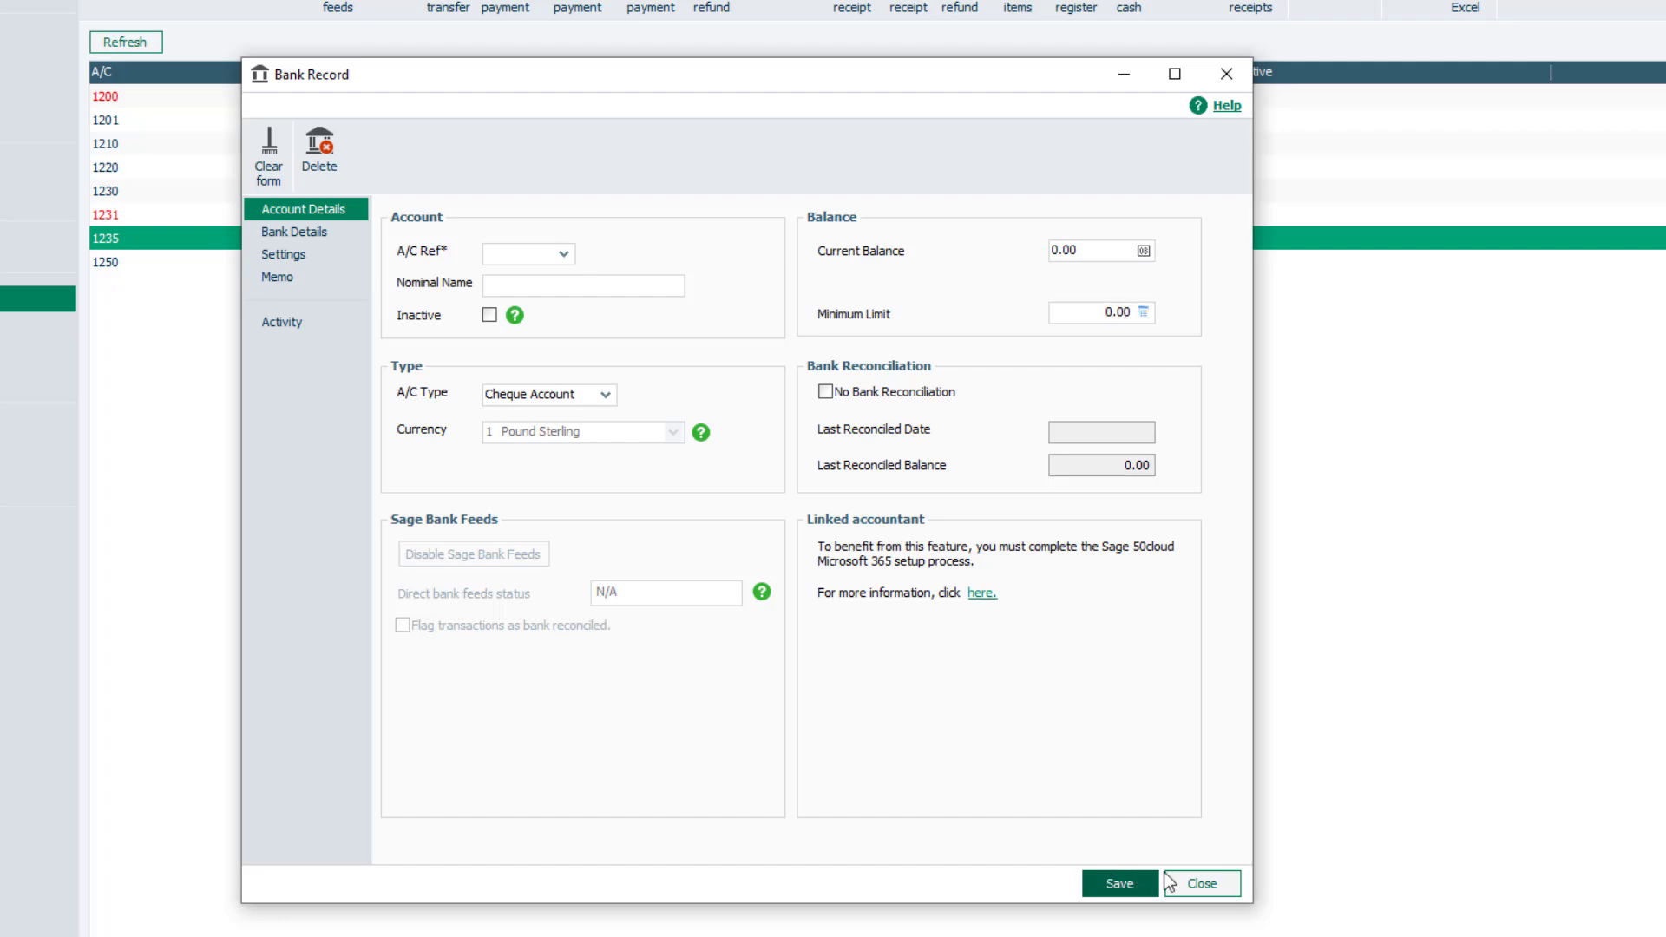
Step: Close the bank record, return to the list and begin another new record
{"action": "left_click", "coordinate": [1199, 883]}
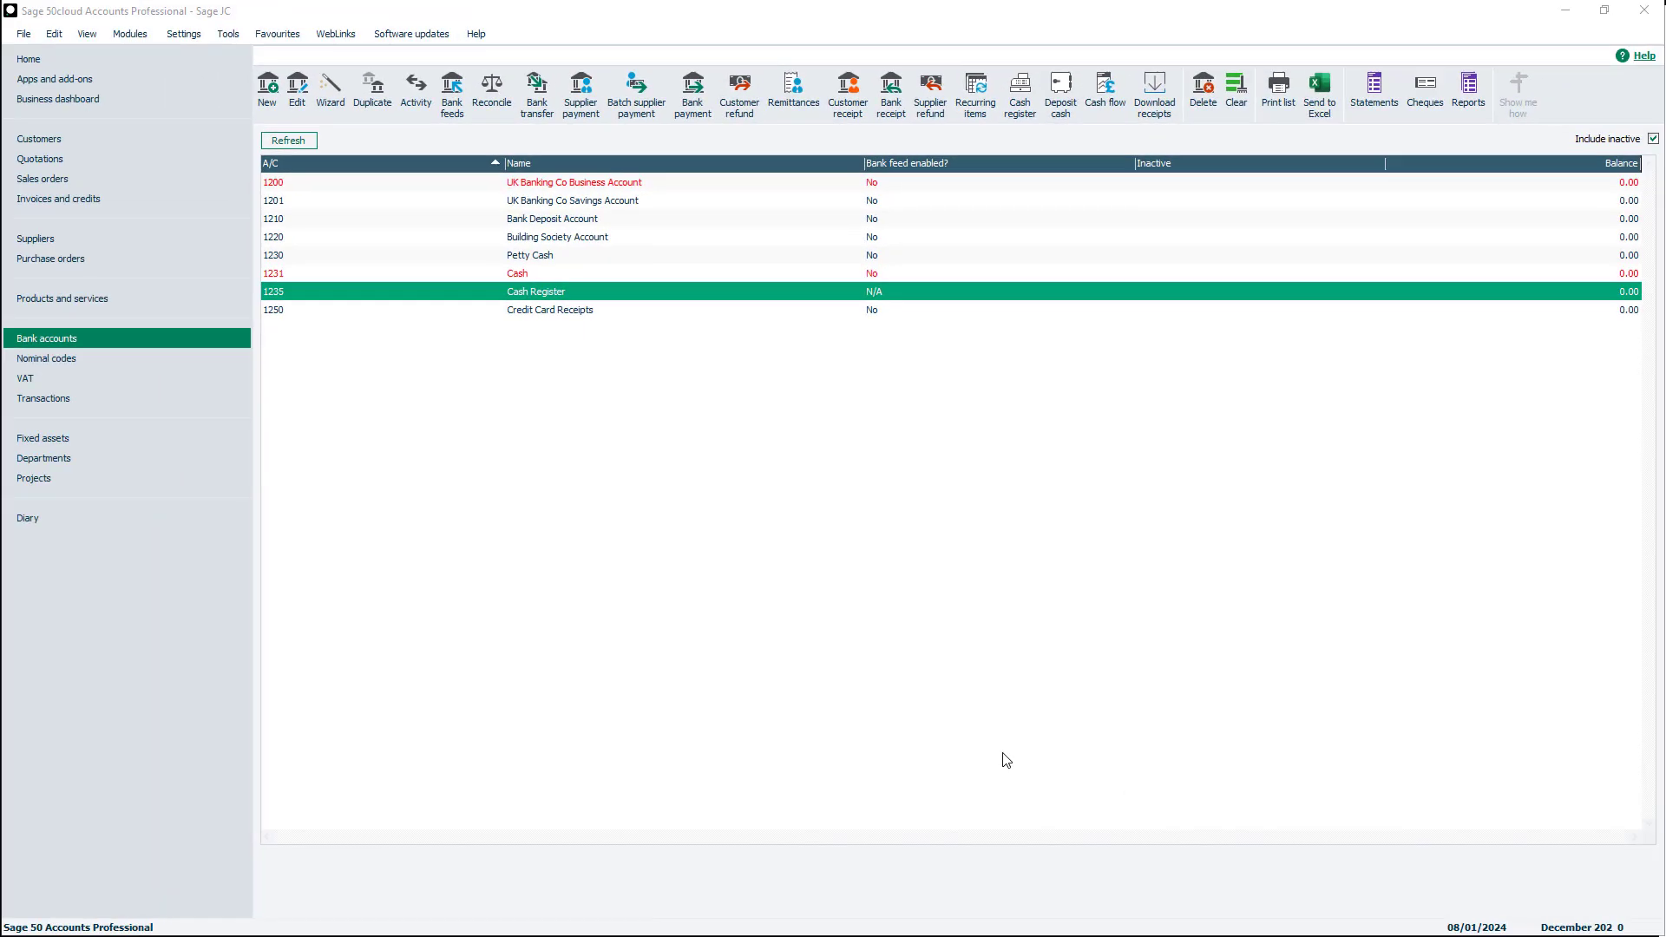
{"action": "left_click", "coordinate": [575, 202]}
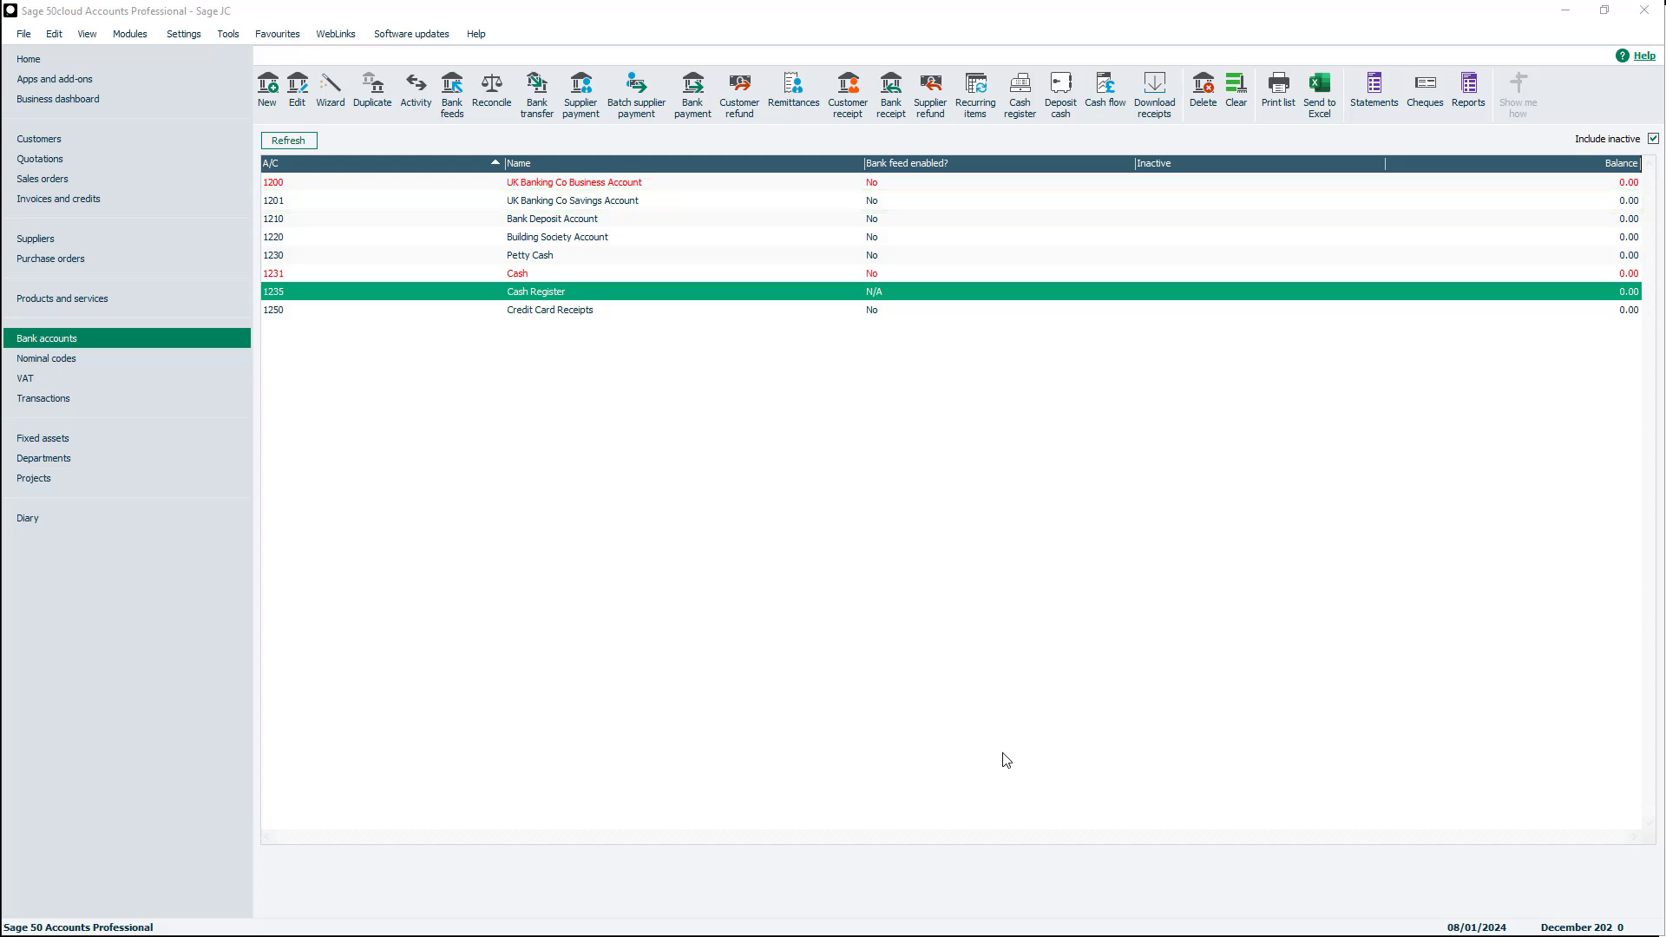
{"action": "mouse_move", "coordinate": [663, 589]}
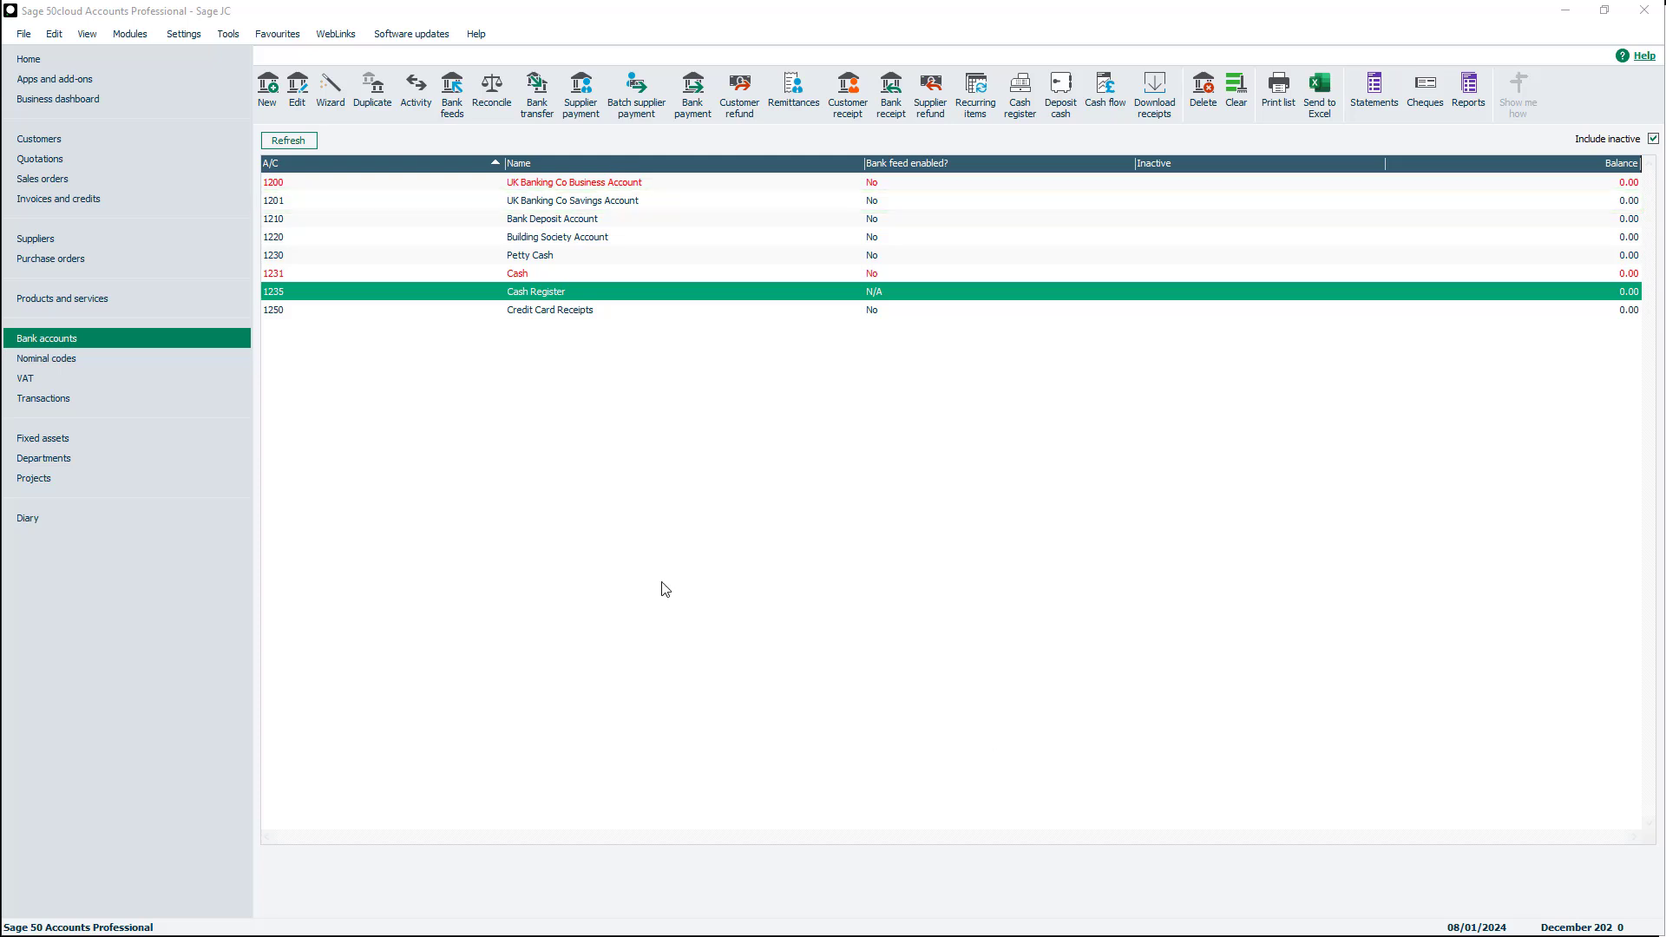
{"action": "mouse_move", "coordinate": [267, 87]}
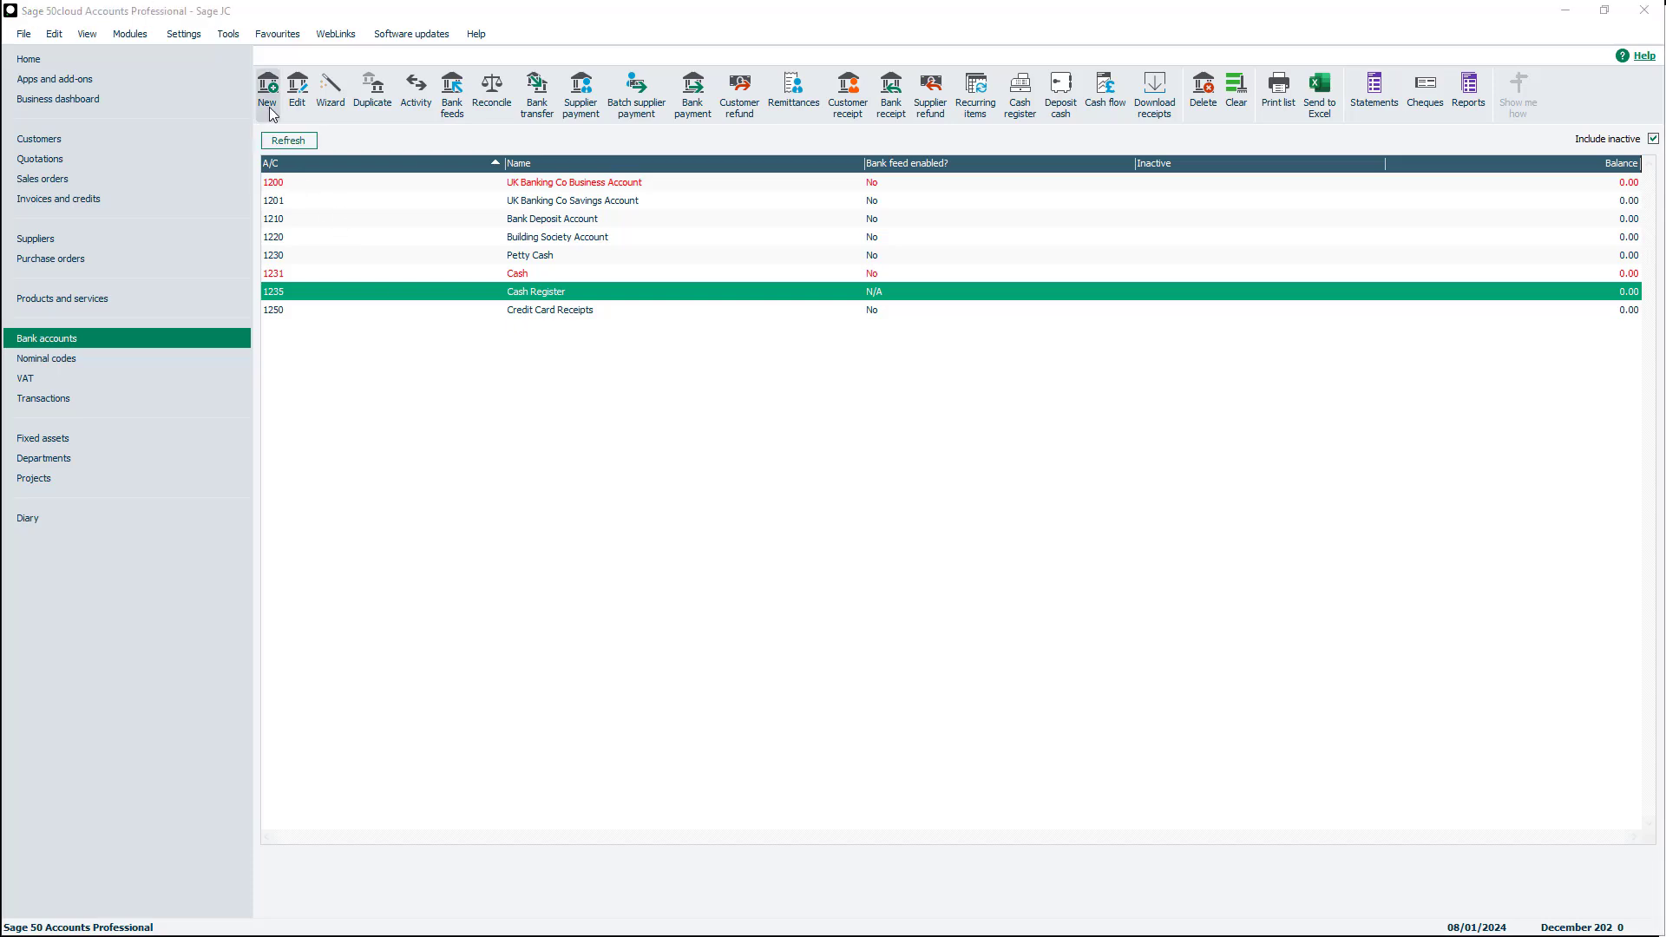
{"action": "left_click", "coordinate": [267, 87]}
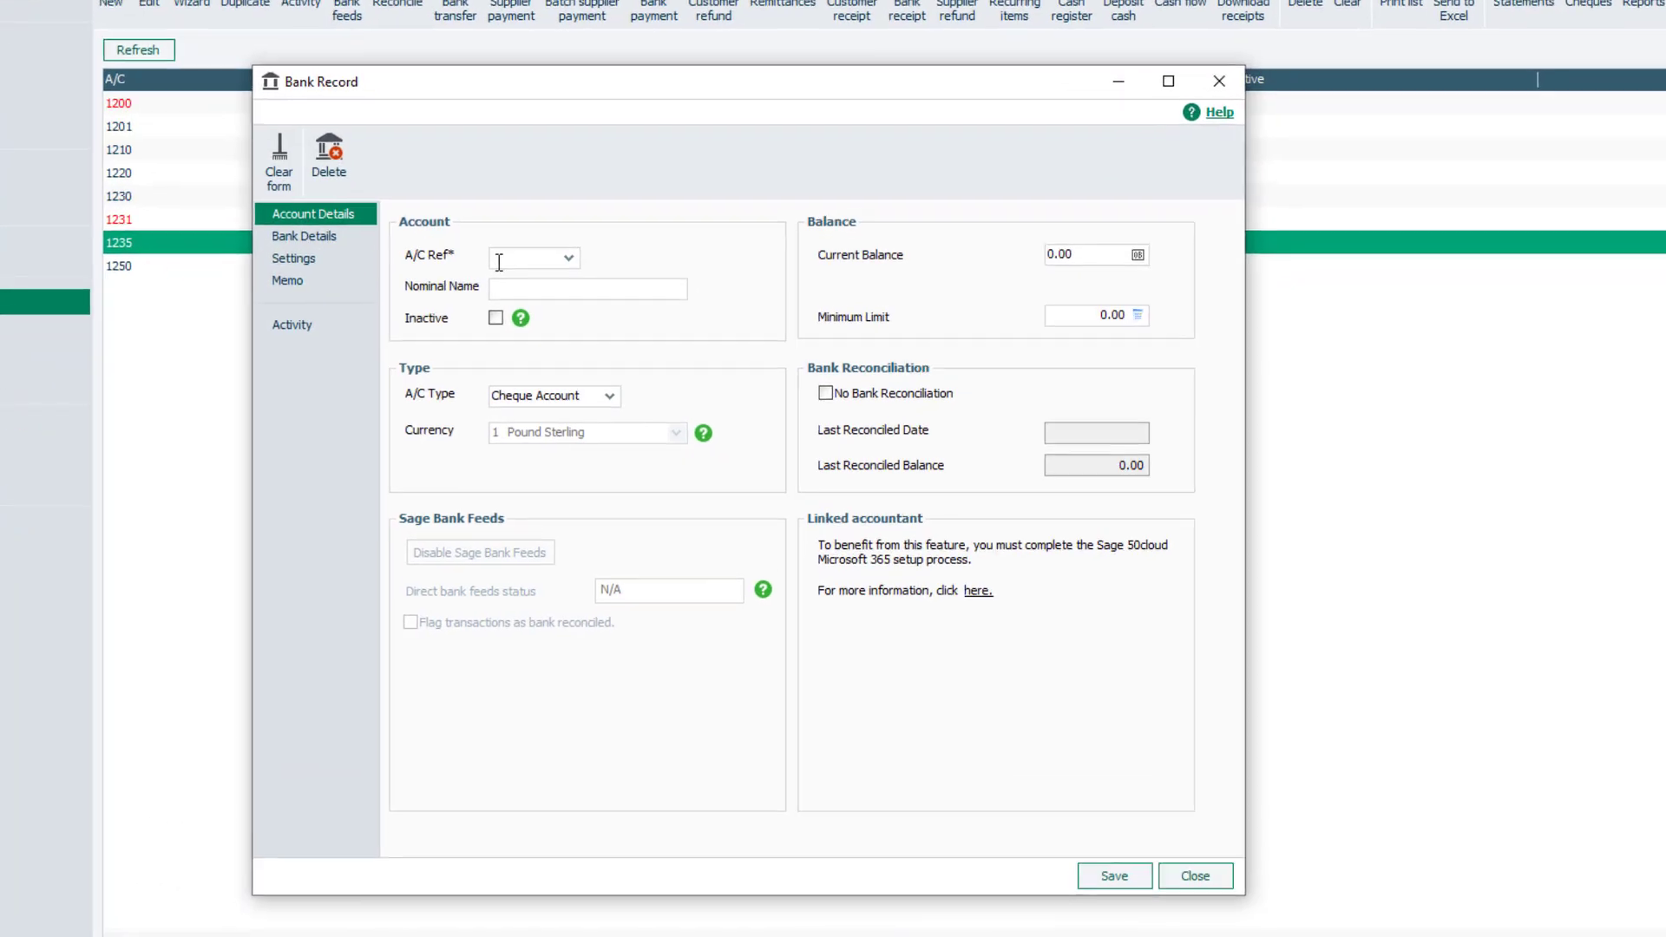
Step: Enter reference 1251 and acknowledge the out-of-range bank code warning
{"action": "left_click", "coordinate": [562, 259]}
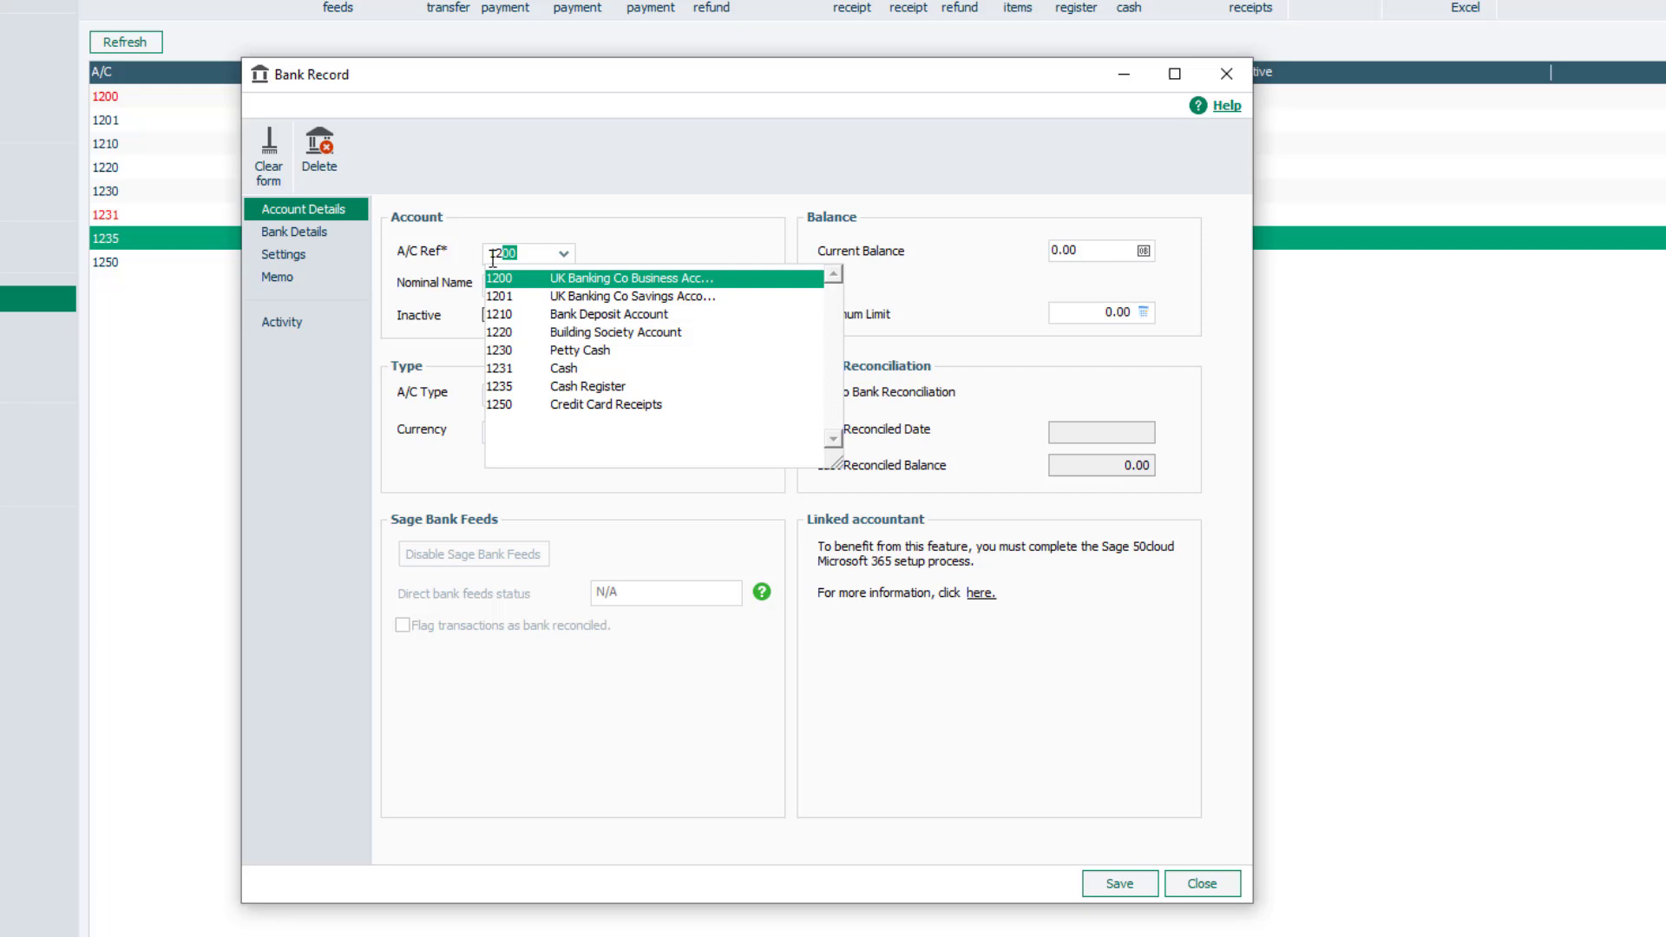
{"action": "type", "text": "1251"}
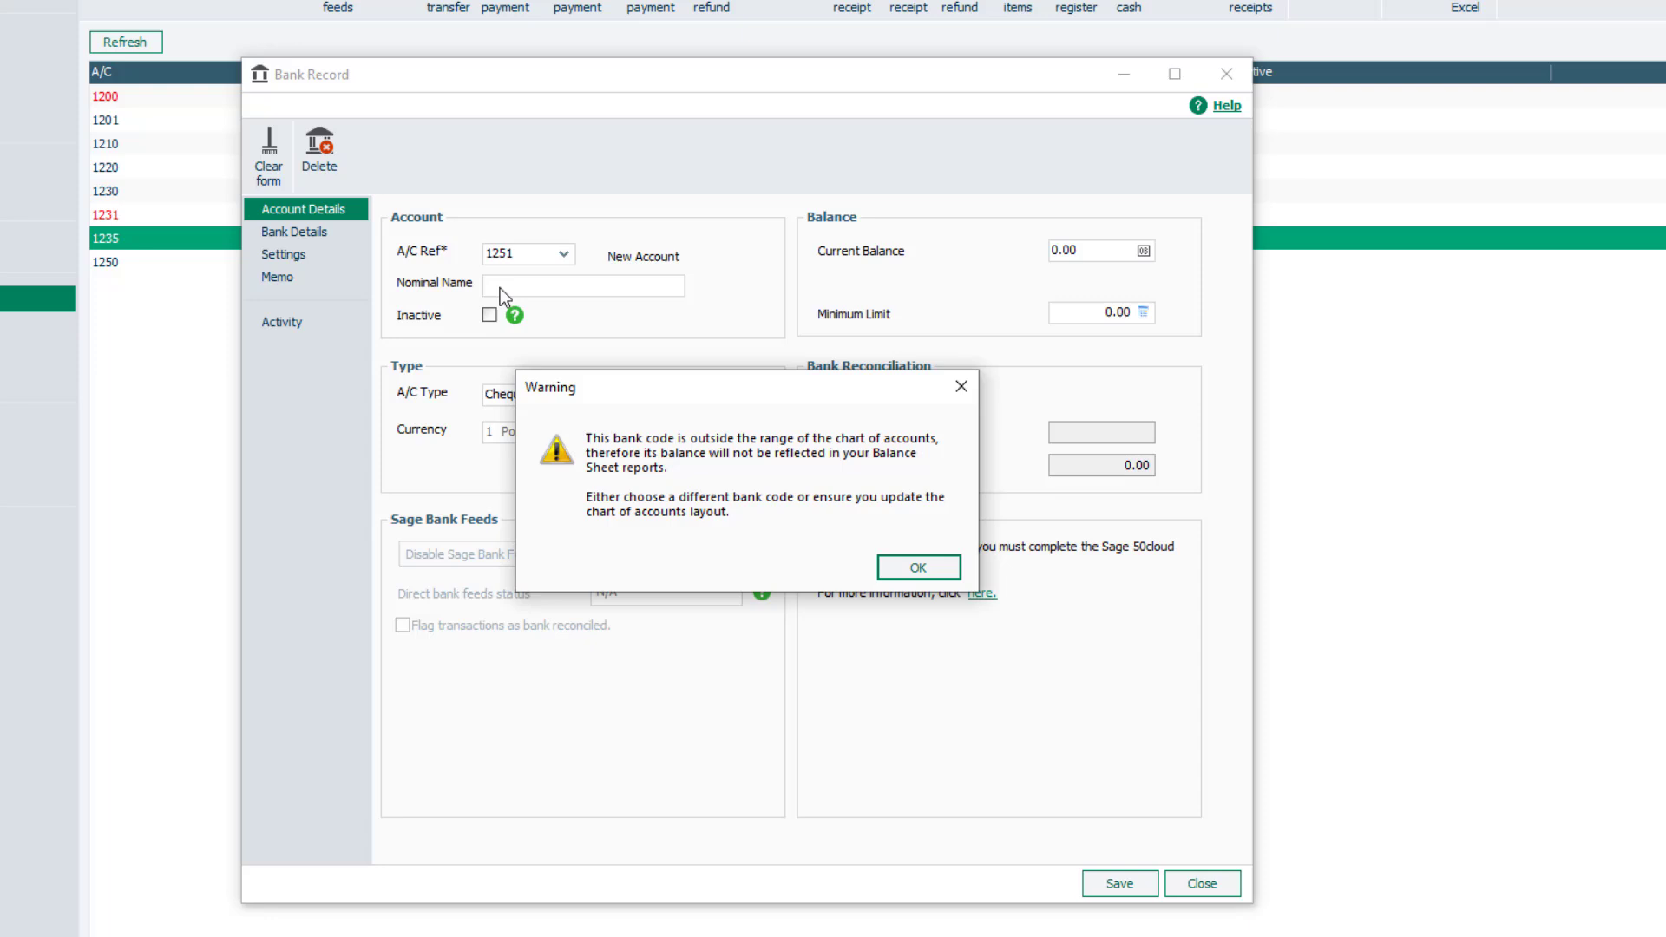
{"action": "left_click", "coordinate": [917, 565]}
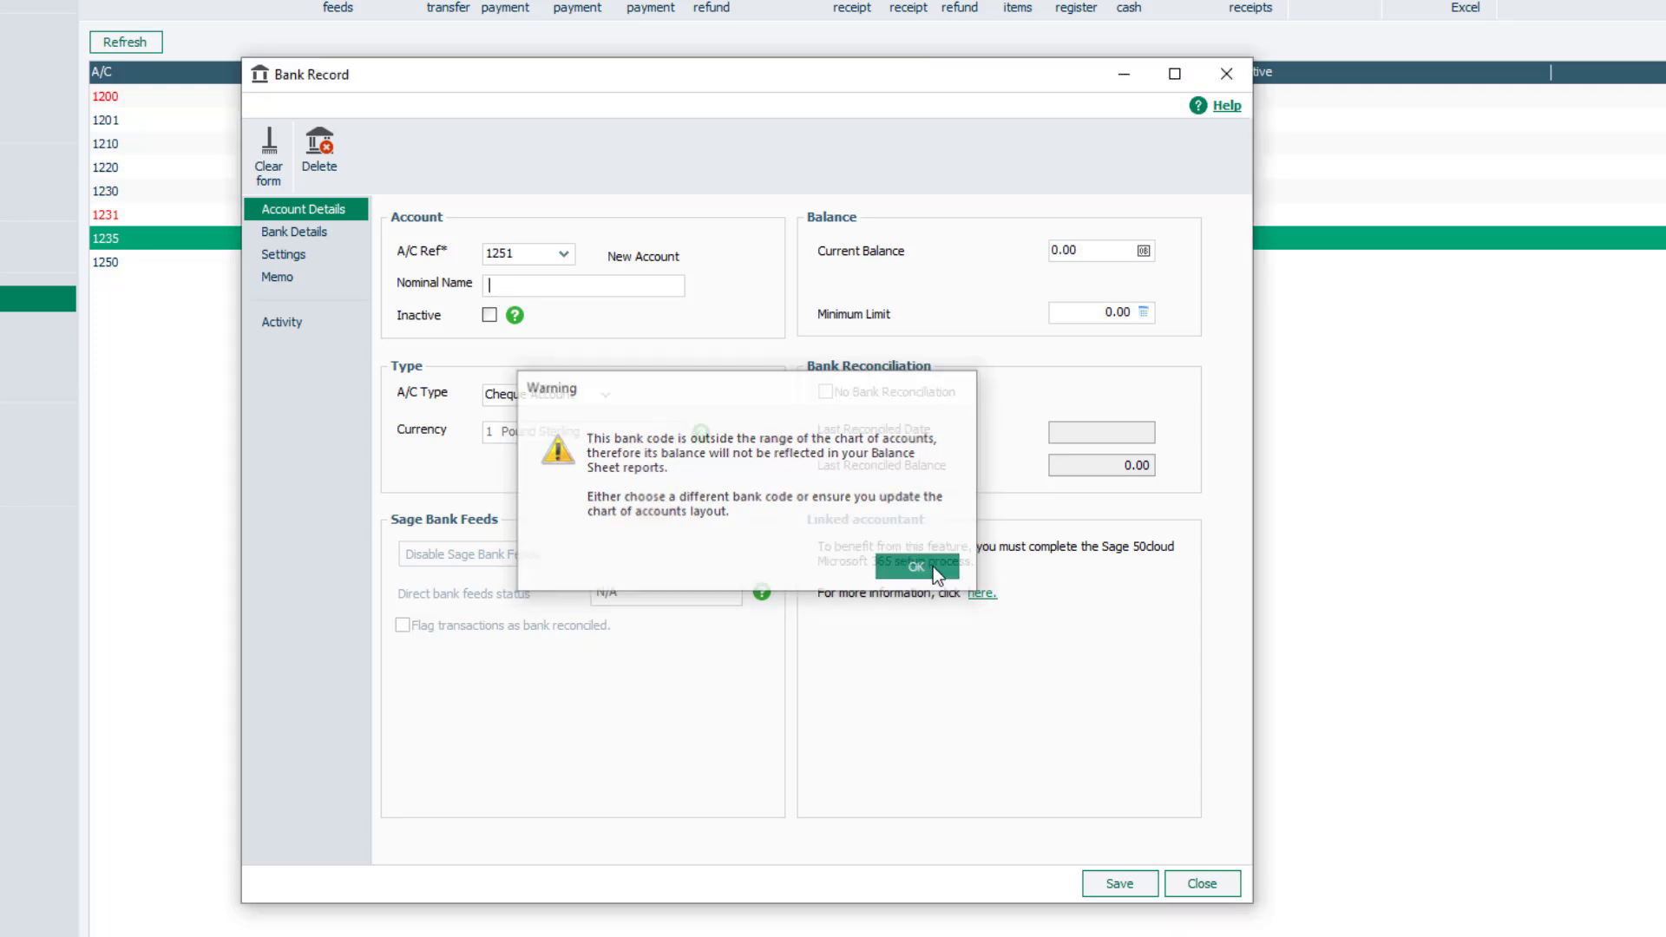
Step: Correct the reference to 1202 and name it UK Banking Co Investment Account with minimum limit 1000.00
{"action": "left_click", "coordinate": [914, 566]}
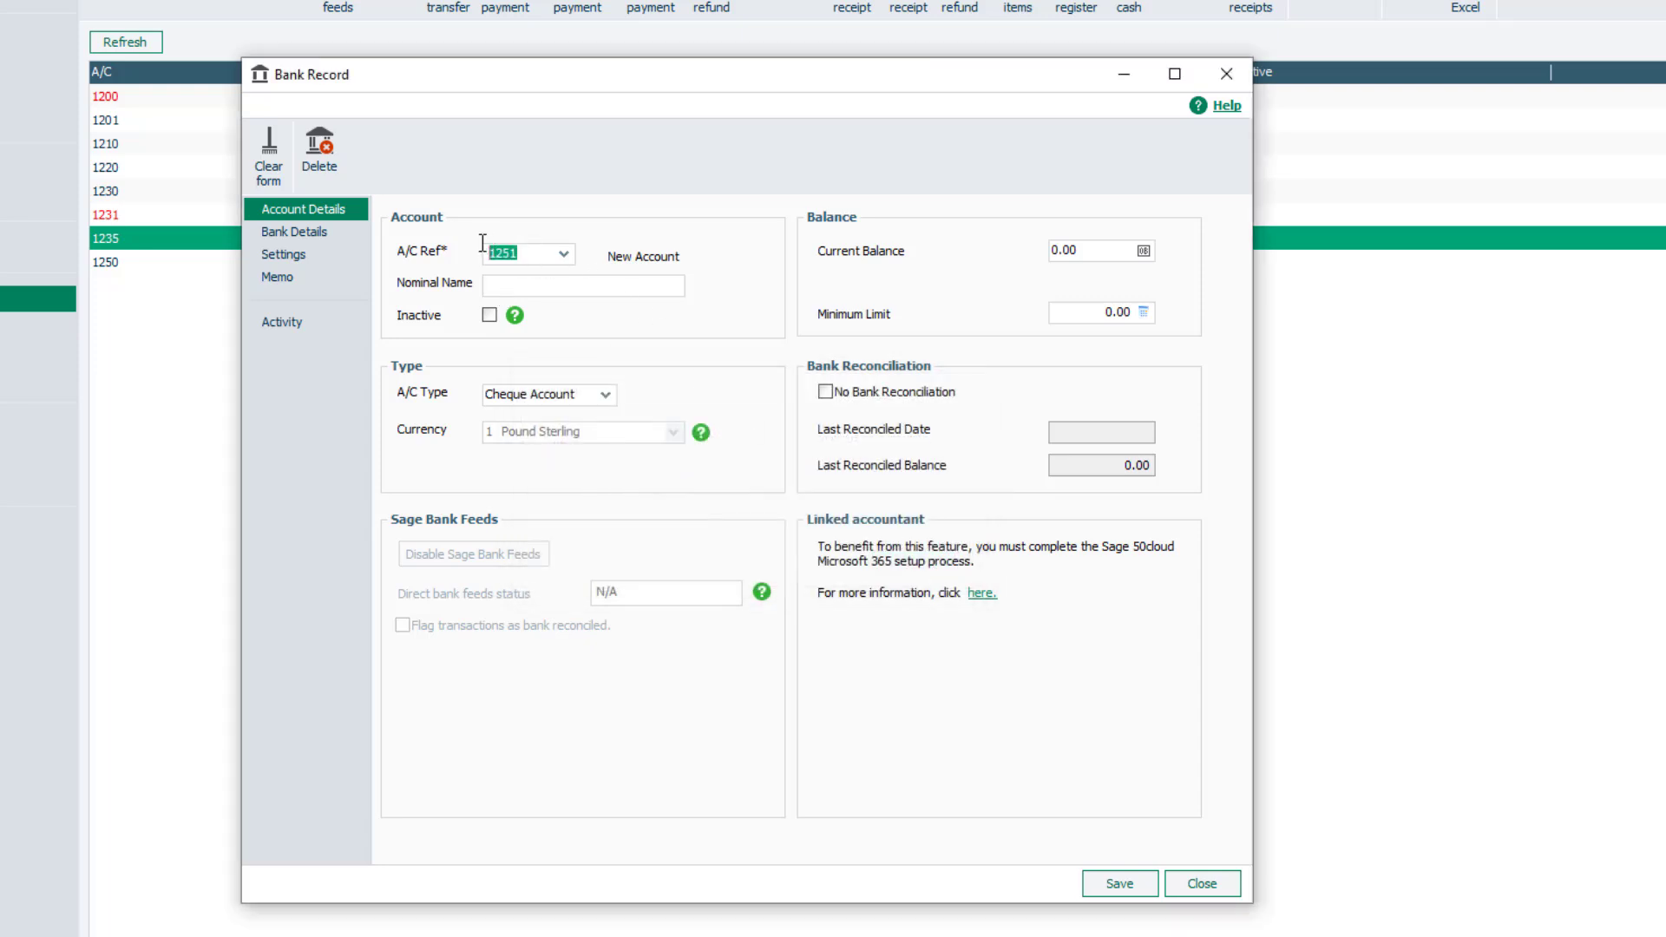
{"action": "left_click", "coordinate": [564, 253]}
{"action": "type", "text": "1202"}
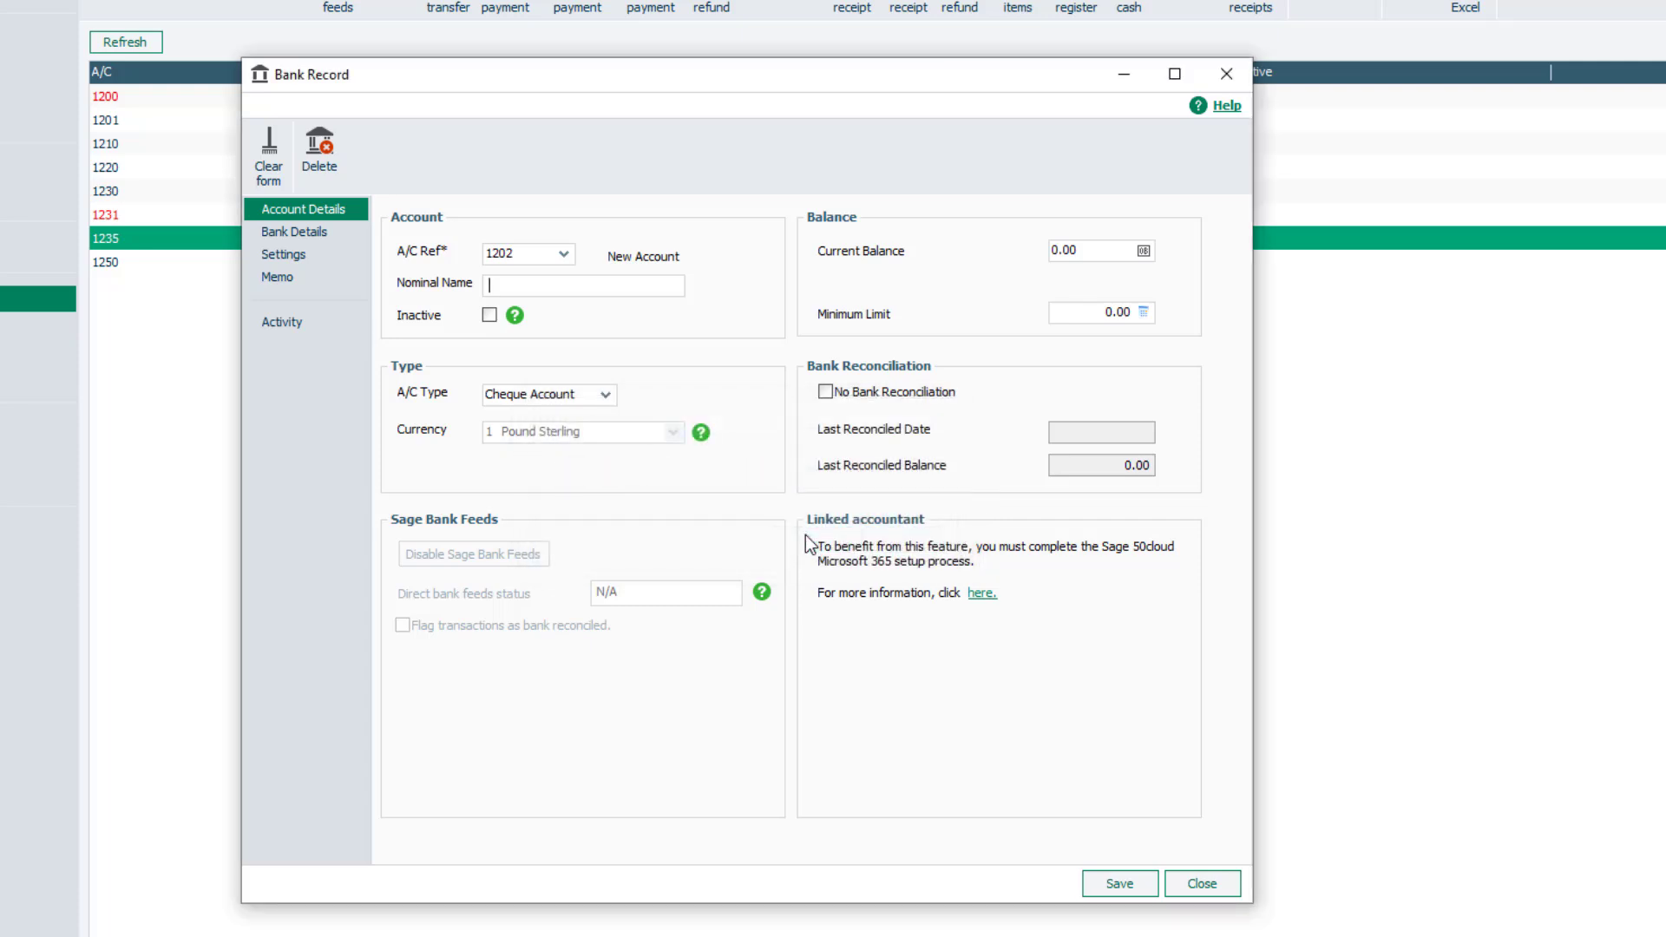
{"action": "type", "text": "UK Banking Co Investment Account"}
{"action": "left_click", "coordinate": [1100, 311]}
{"action": "type", "text": "1000"}
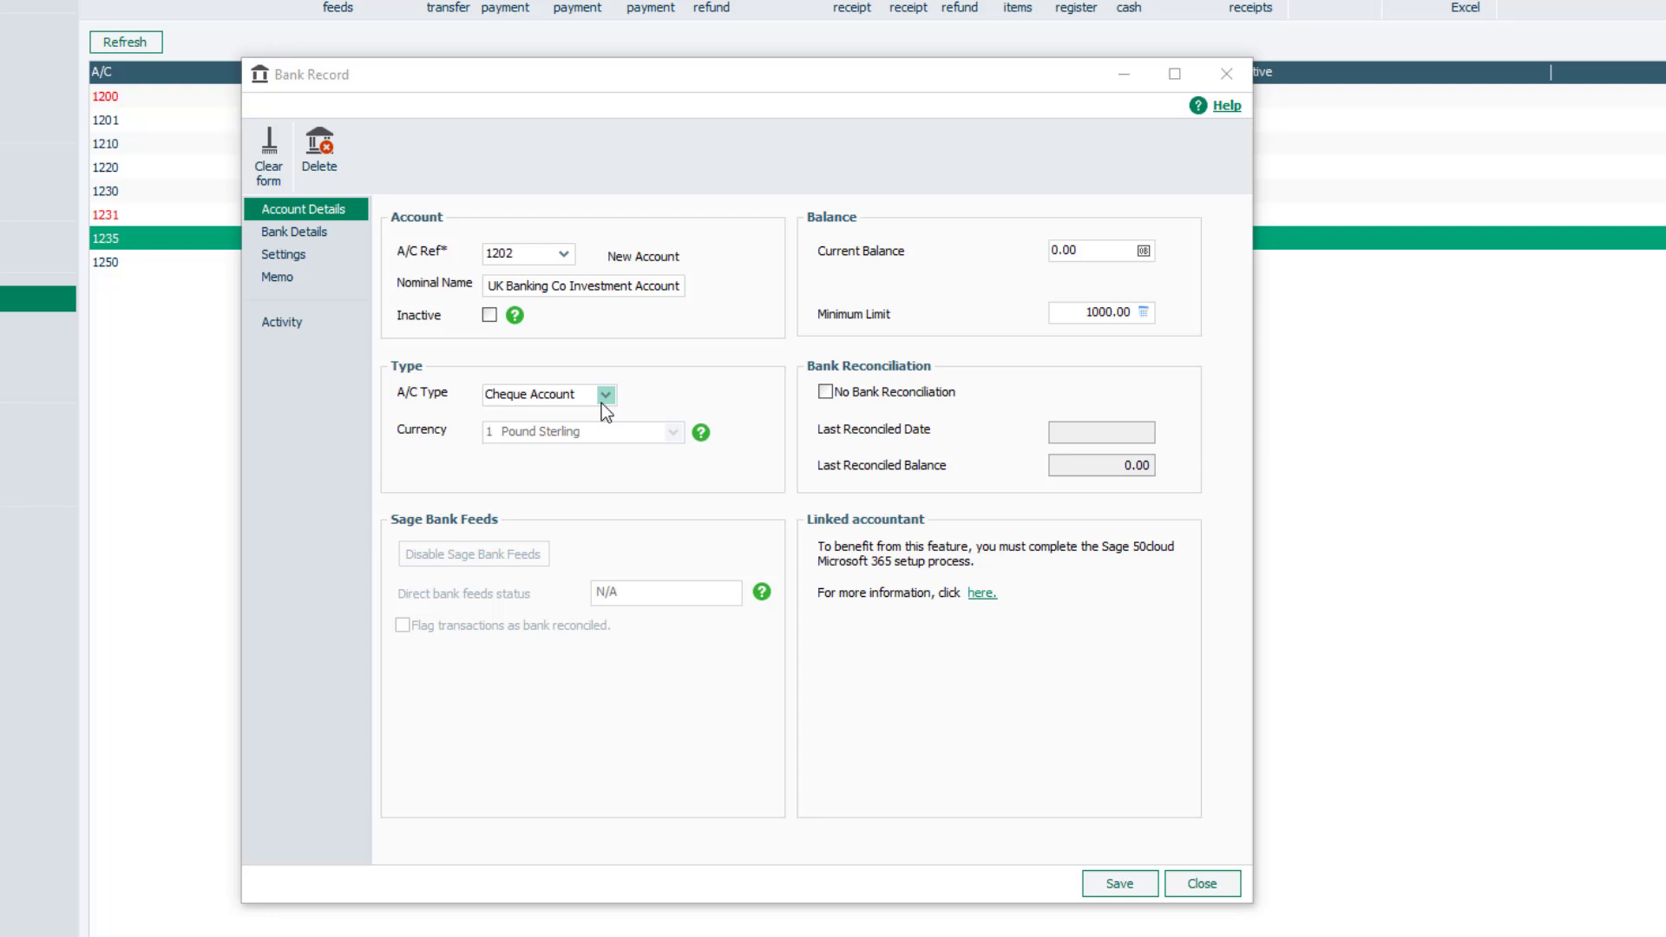
Step: Keep Cheque Account as the type and tick No Bank Reconciliation
{"action": "left_click", "coordinate": [603, 394]}
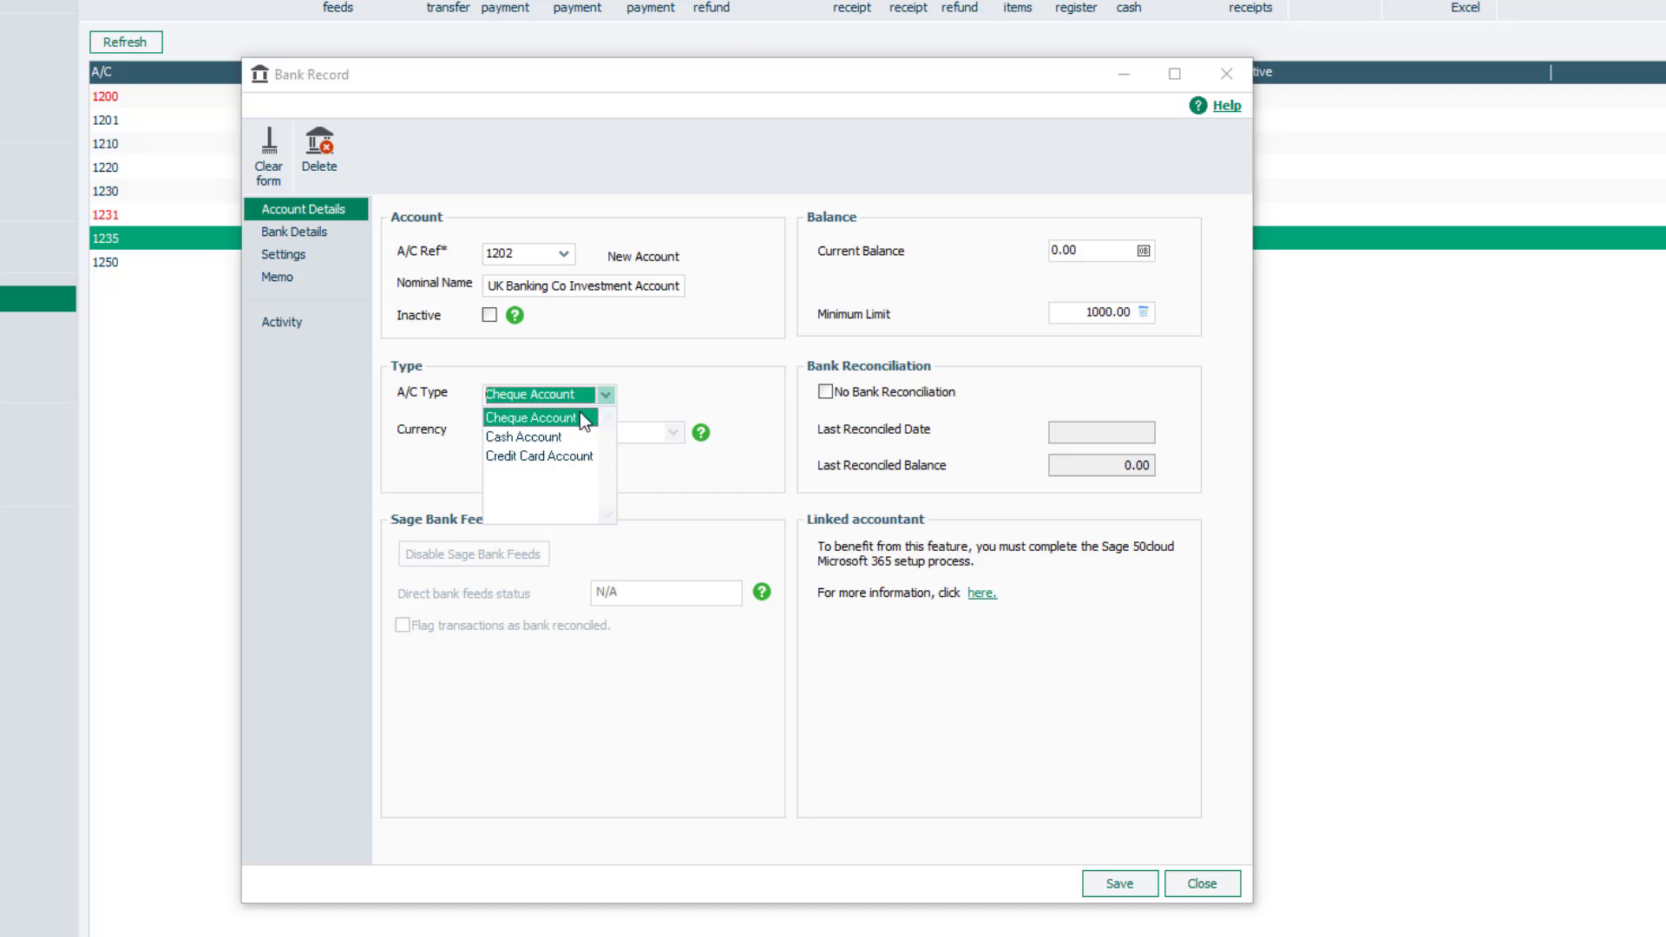
{"action": "left_click", "coordinate": [531, 417]}
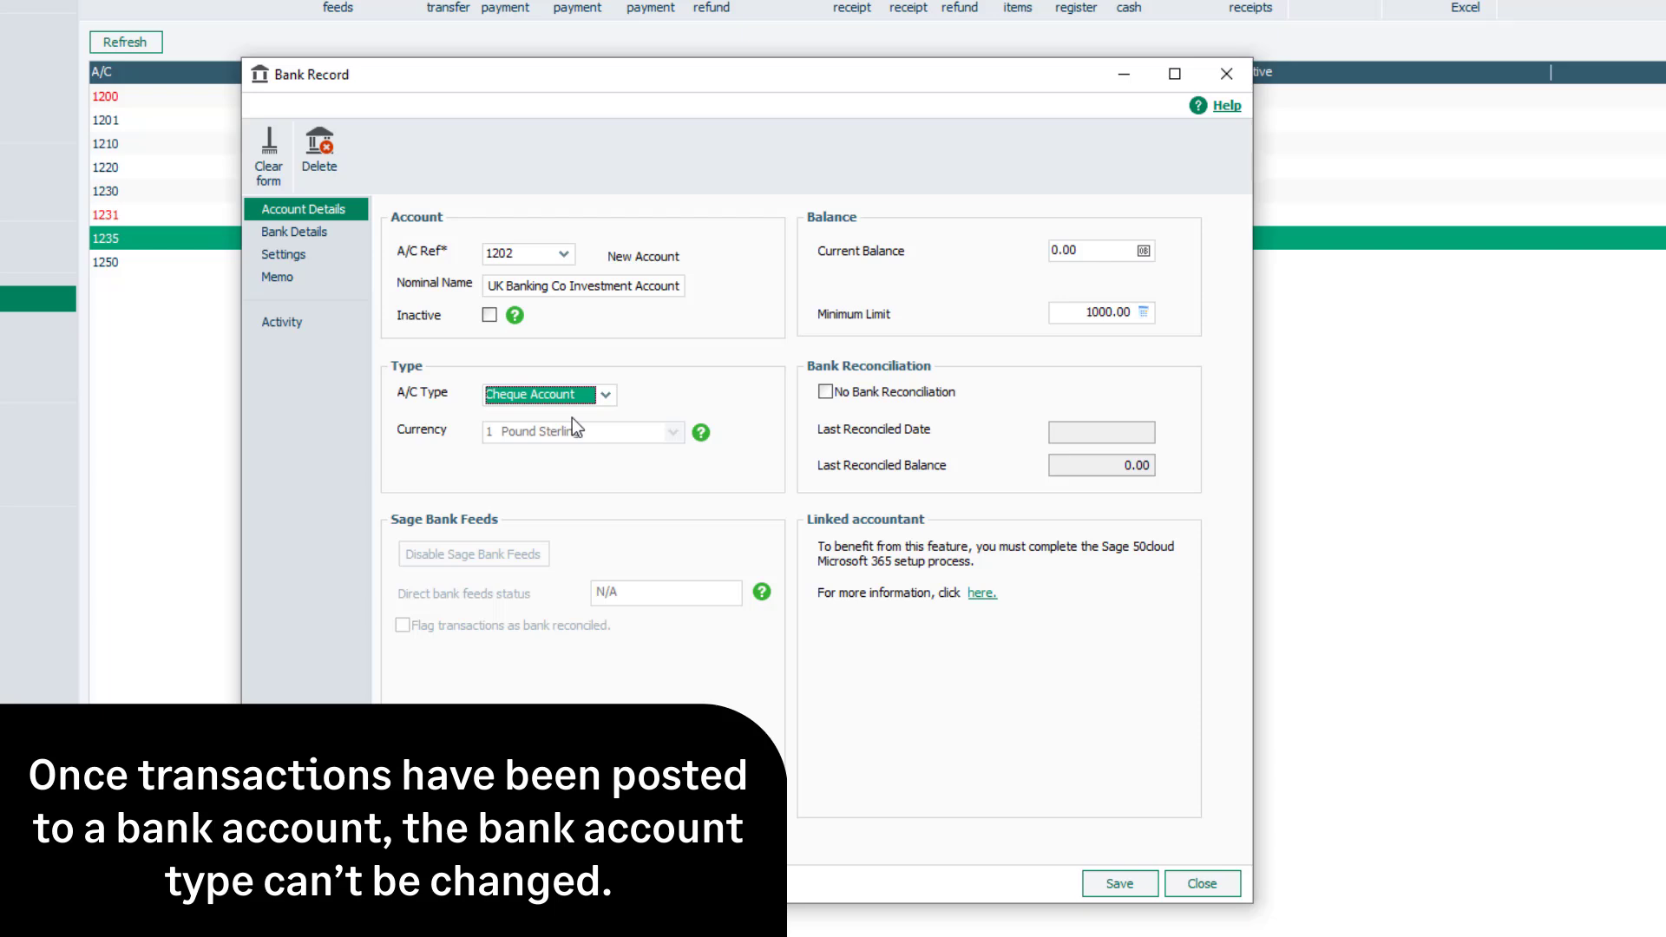
{"action": "mouse_move", "coordinate": [722, 447]}
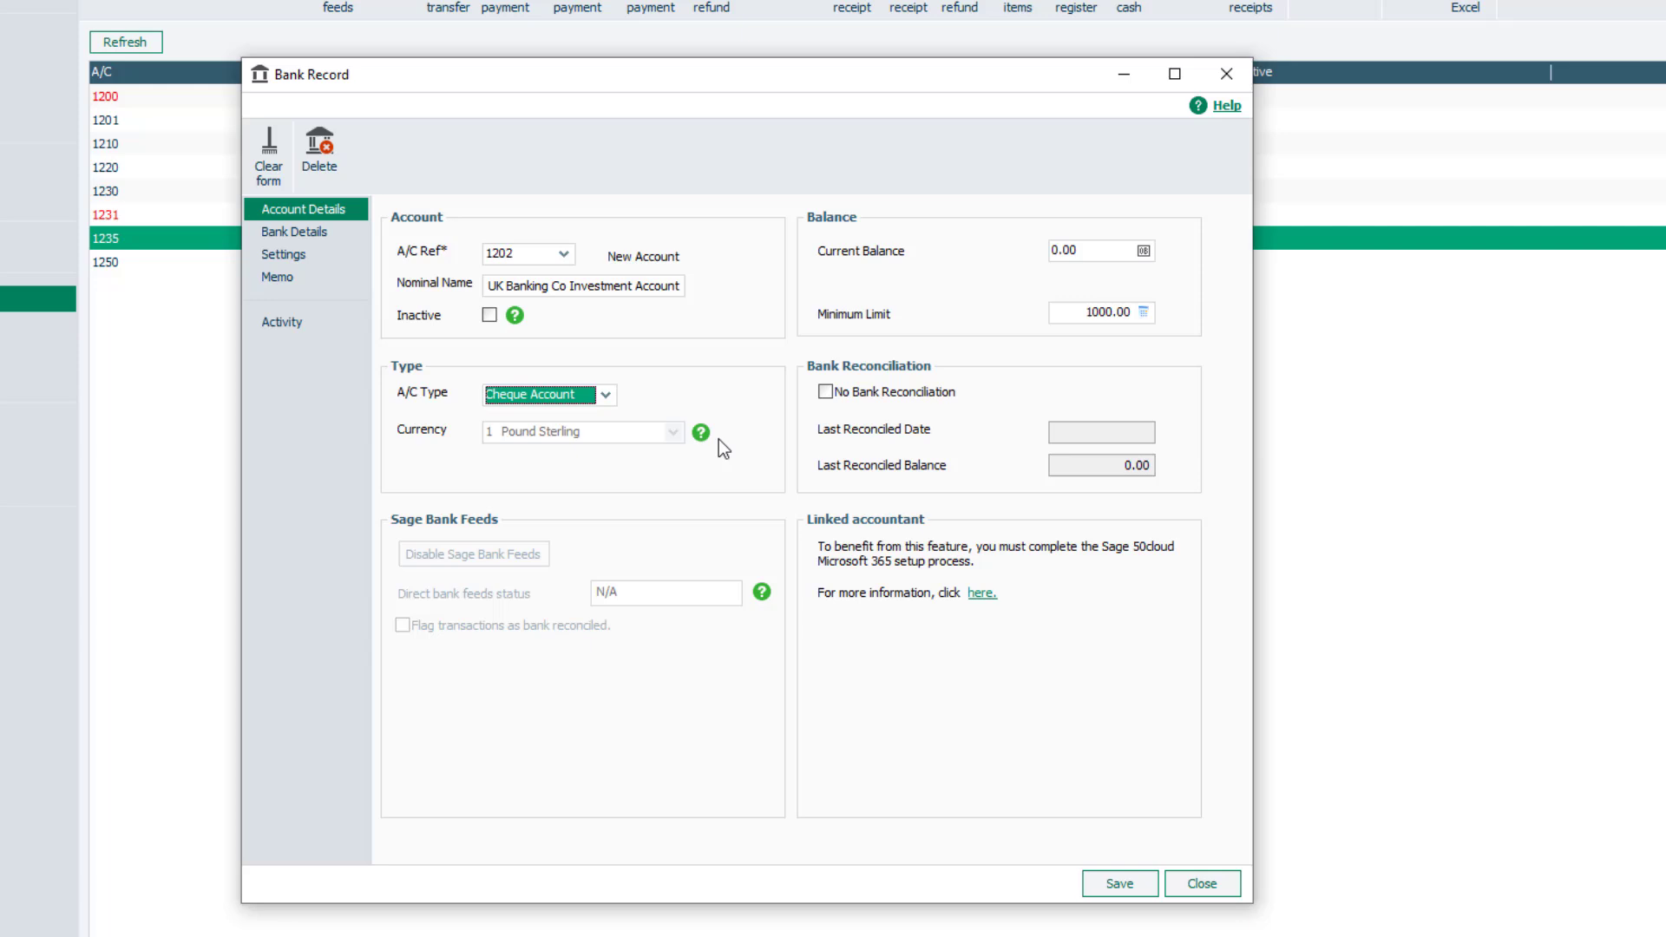
{"action": "mouse_move", "coordinate": [854, 449]}
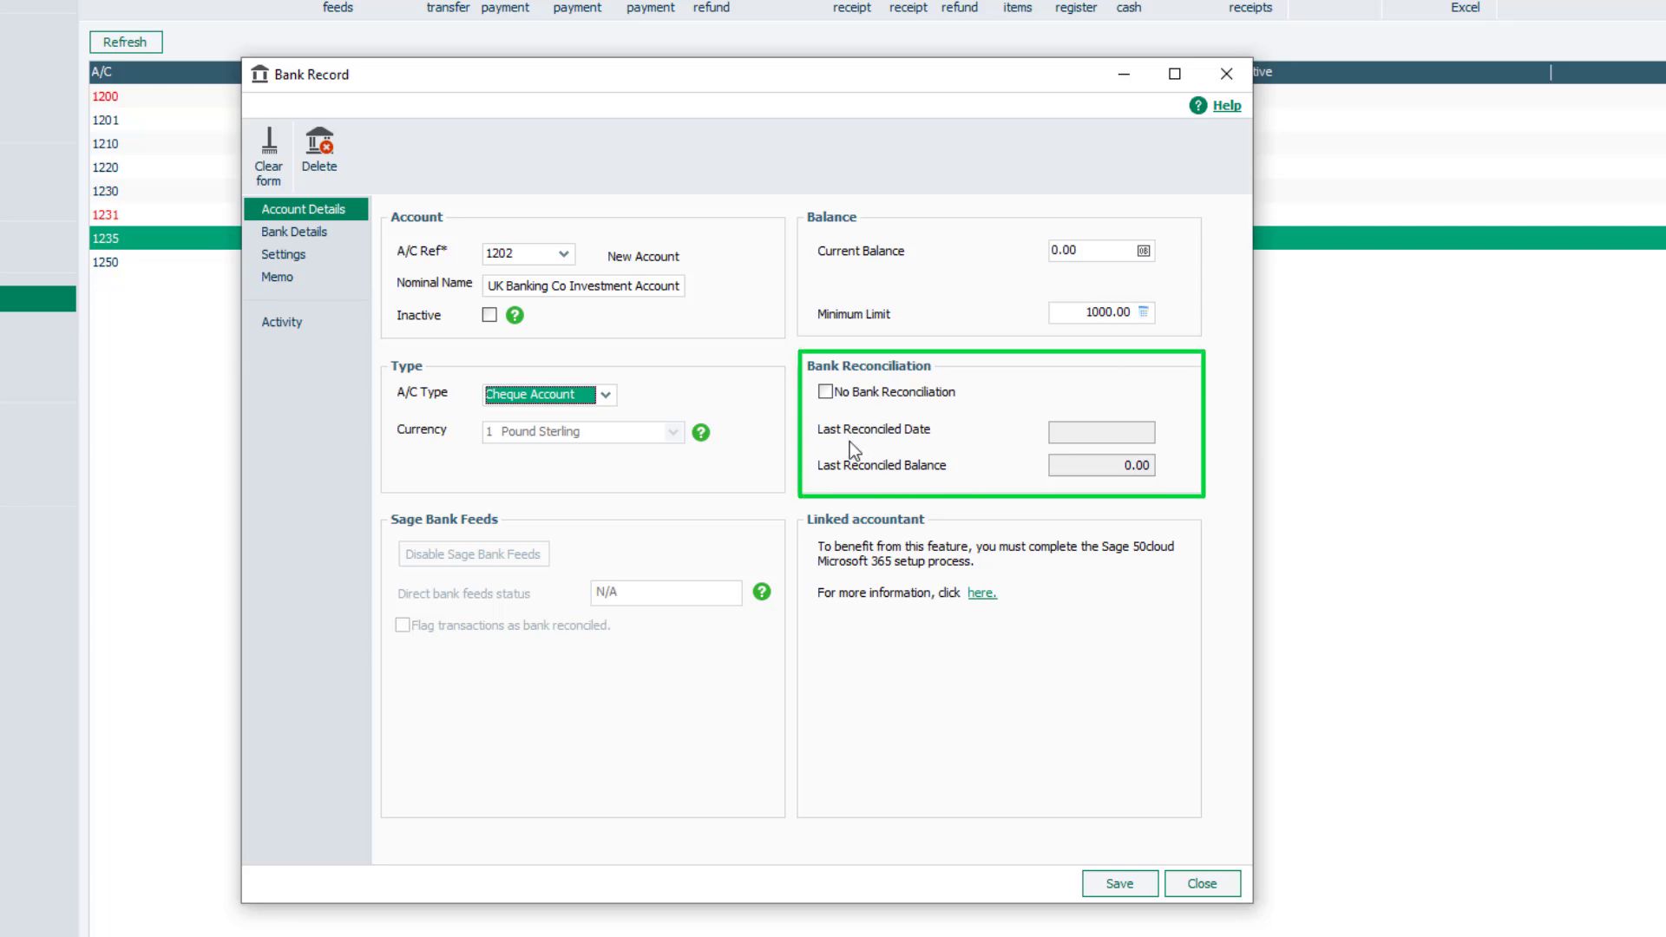
{"action": "mouse_move", "coordinate": [982, 413]}
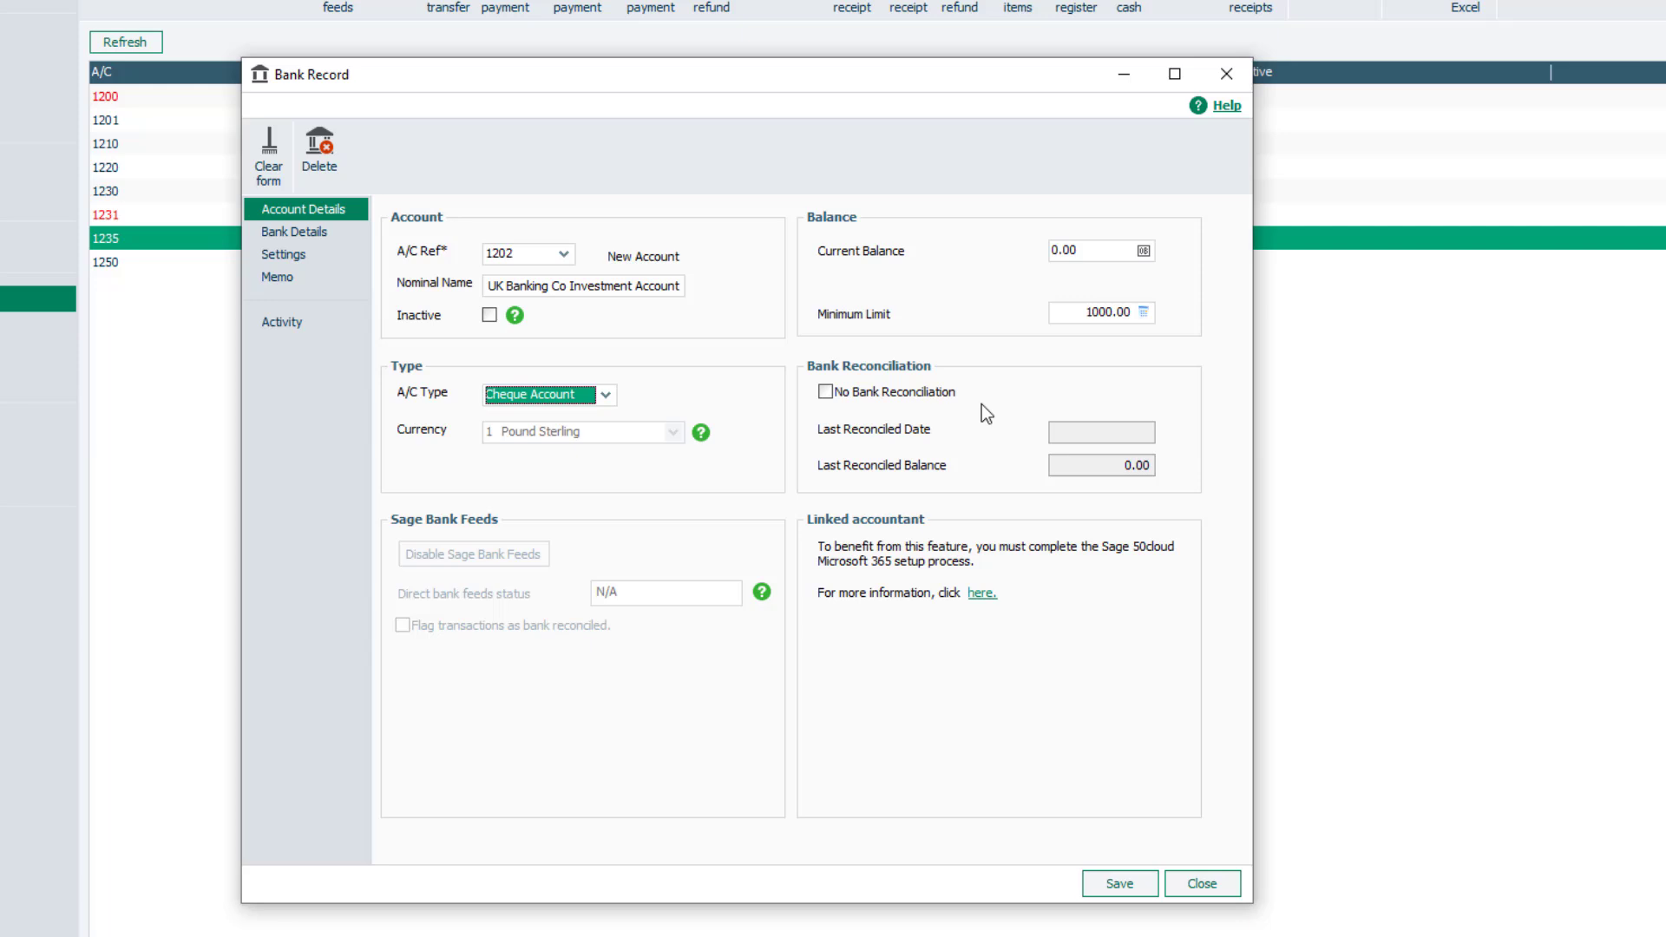
{"action": "left_click", "coordinate": [826, 390]}
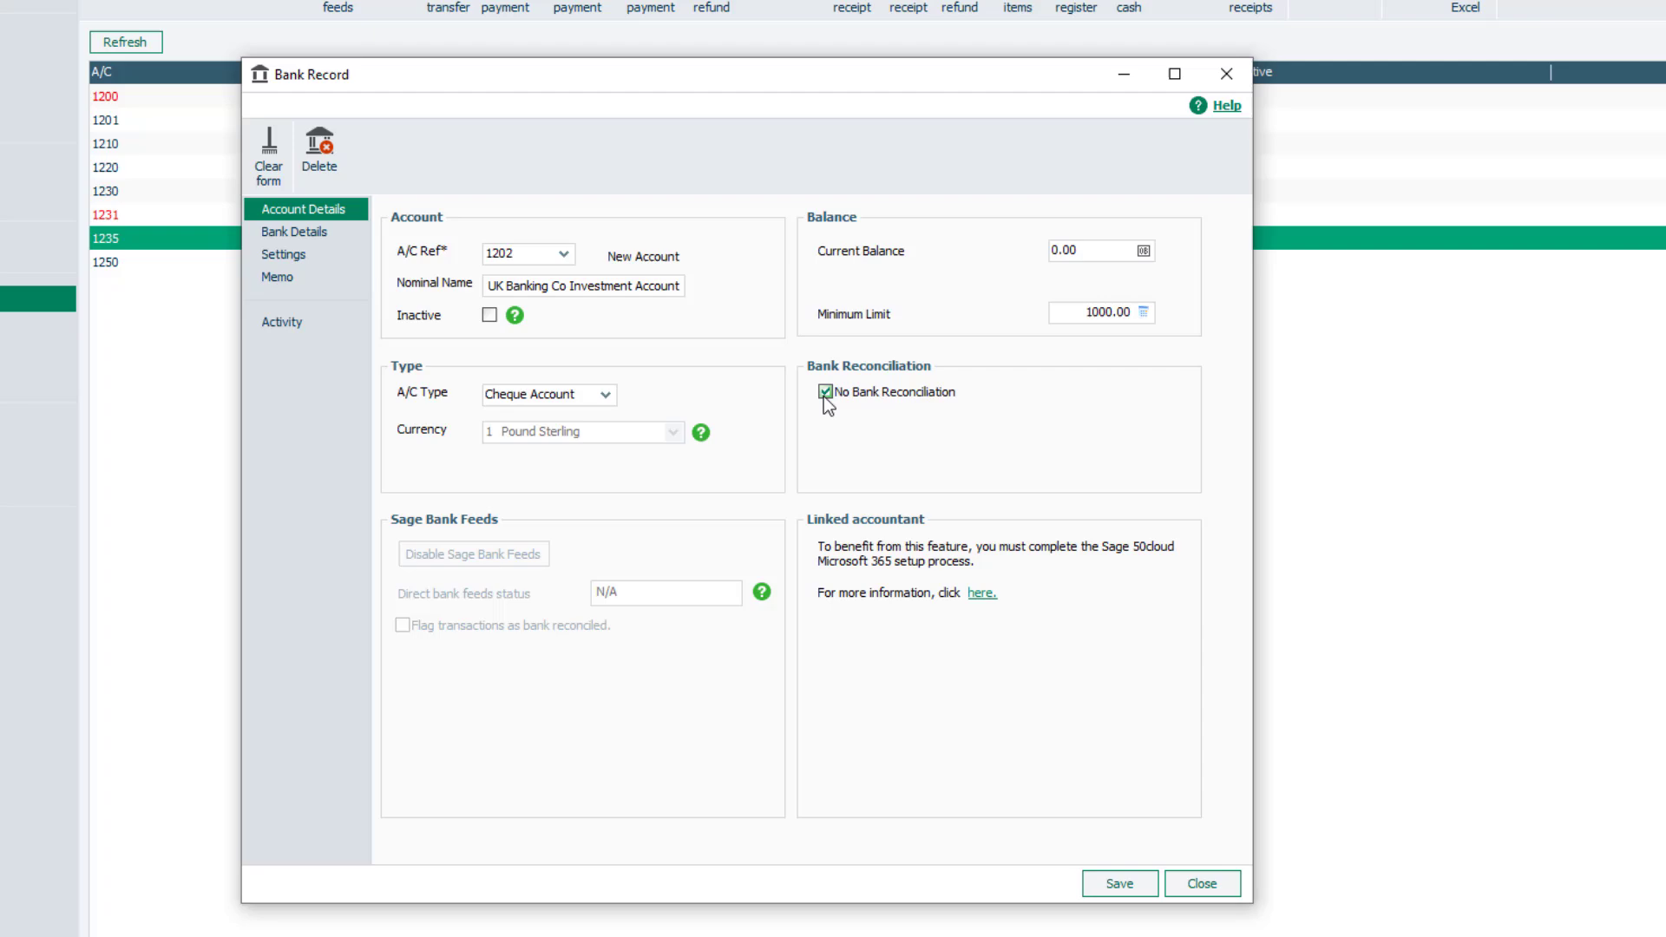